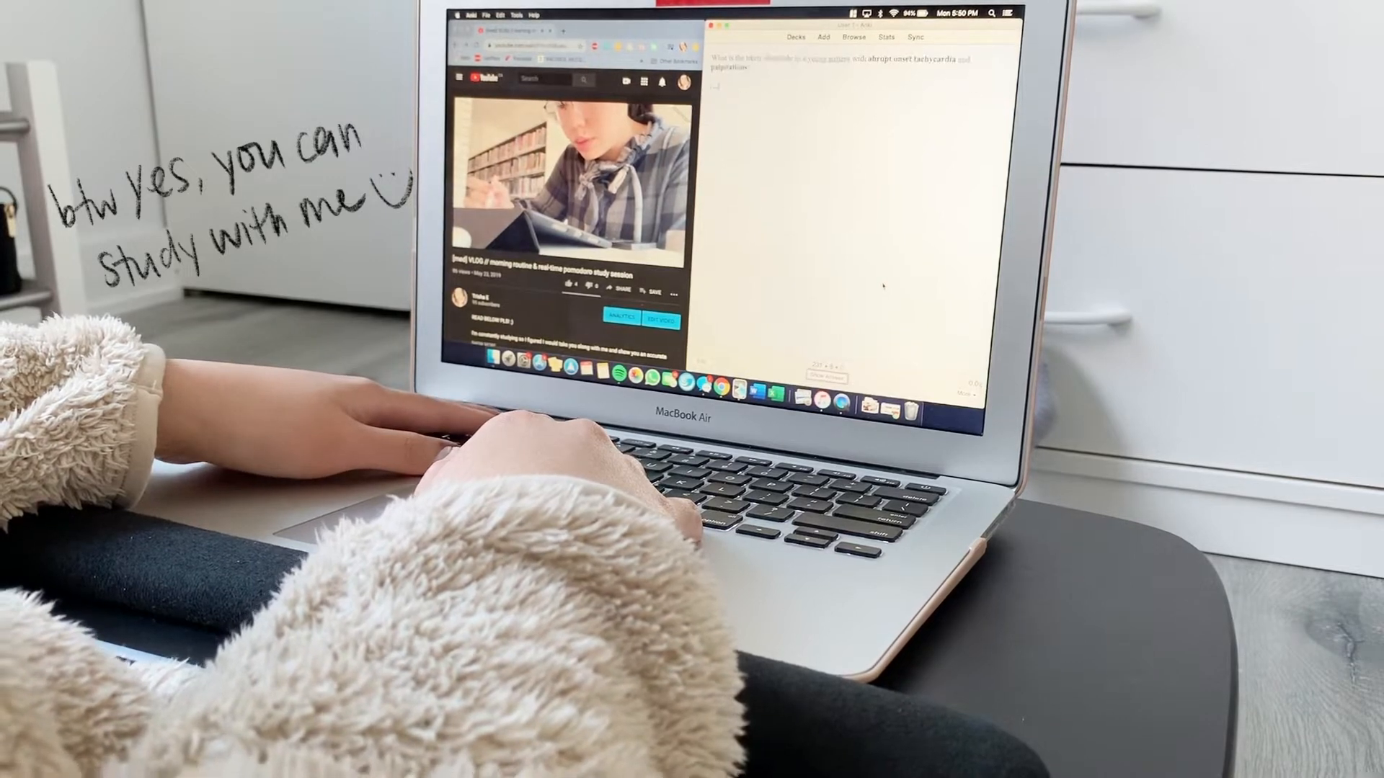
- Reveal and grade review cards until the peripheral edema and pericardial calcifications card appears
{"action": "left_click", "coordinate": [819, 376]}
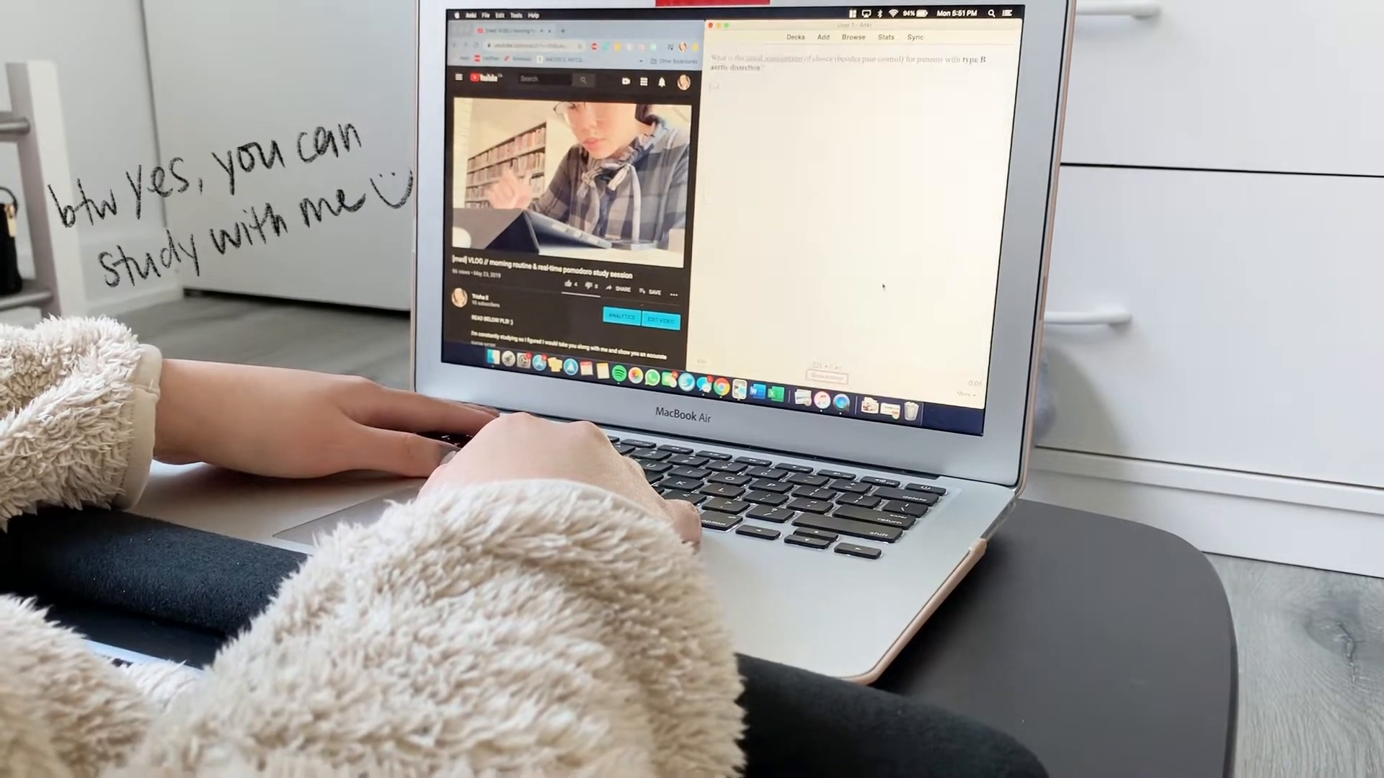
{"action": "left_click", "coordinate": [847, 371]}
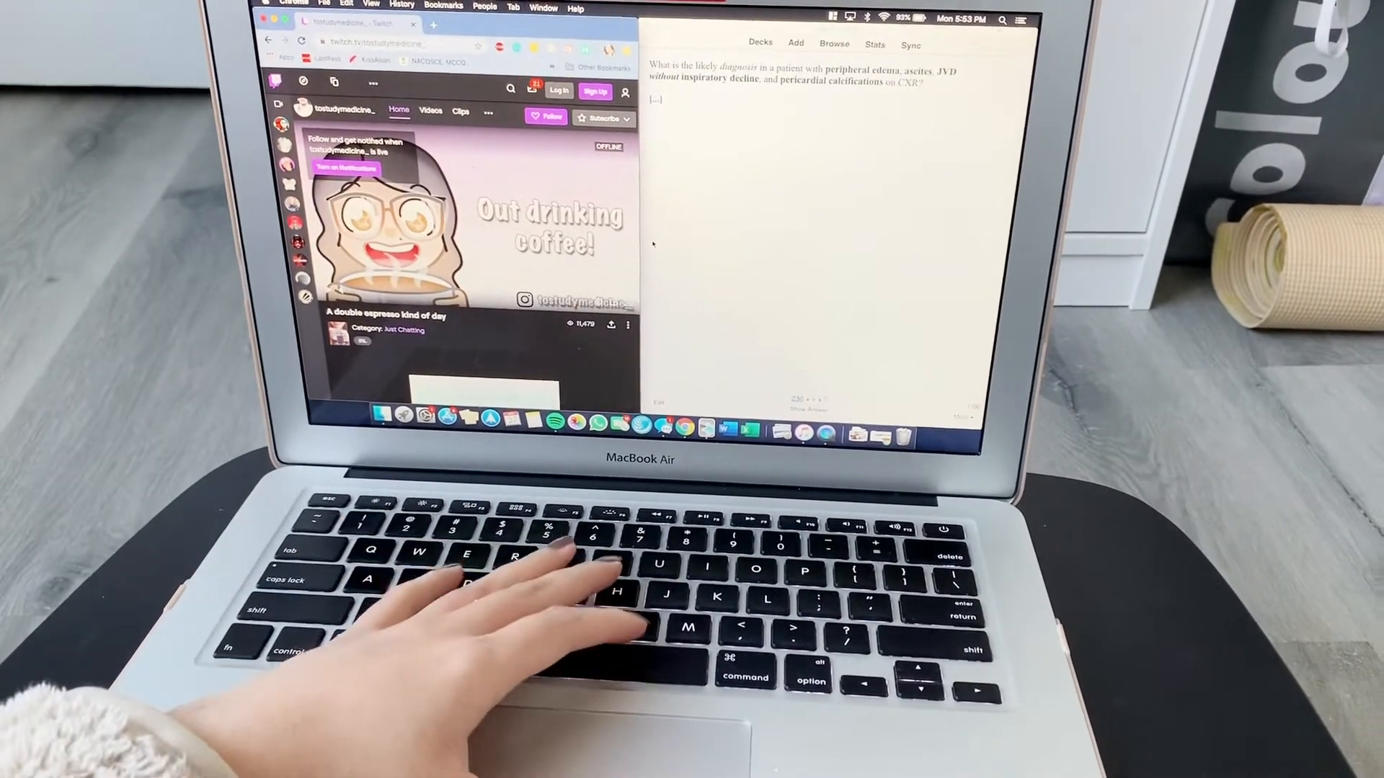
- Grade the current card Good to reach the constrictive pericarditis cause card
{"action": "key", "text": "space"}
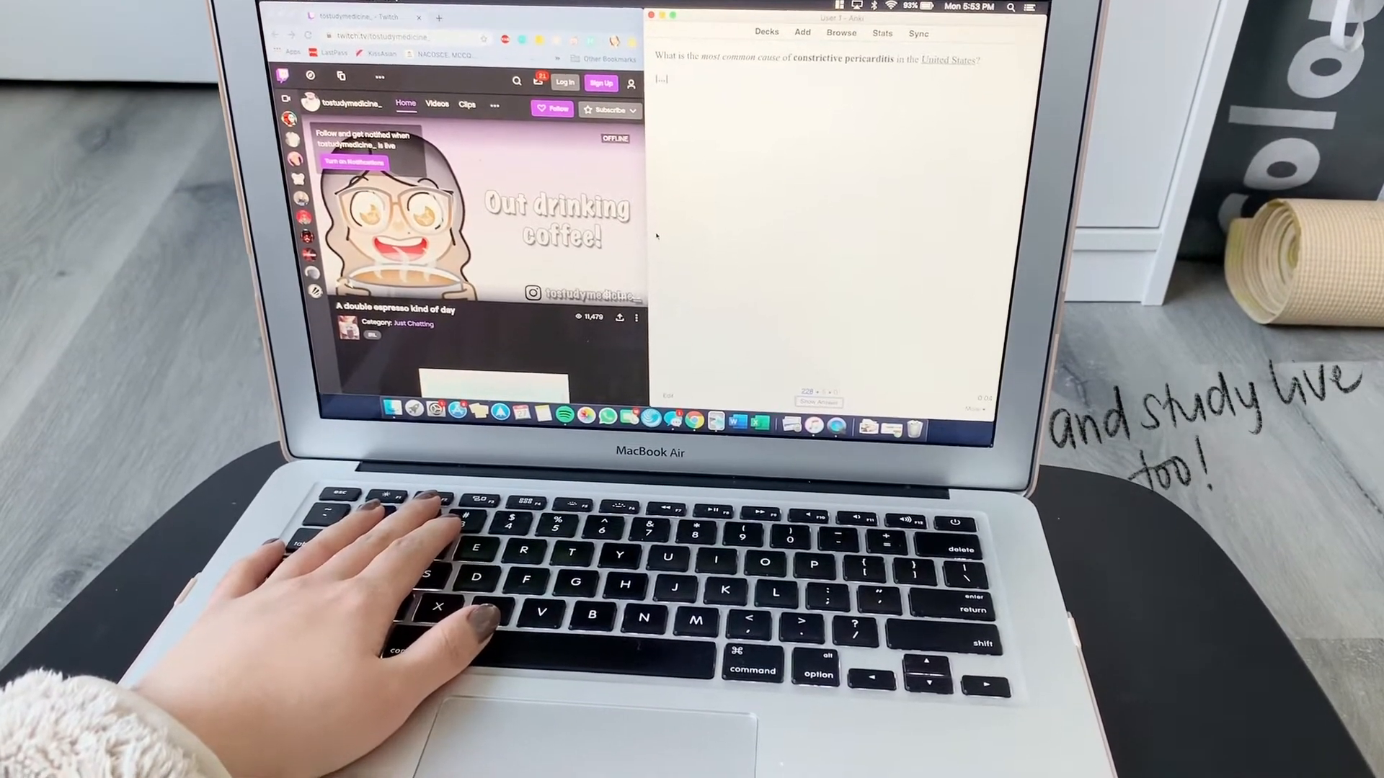
{"action": "left_click", "coordinate": [817, 402]}
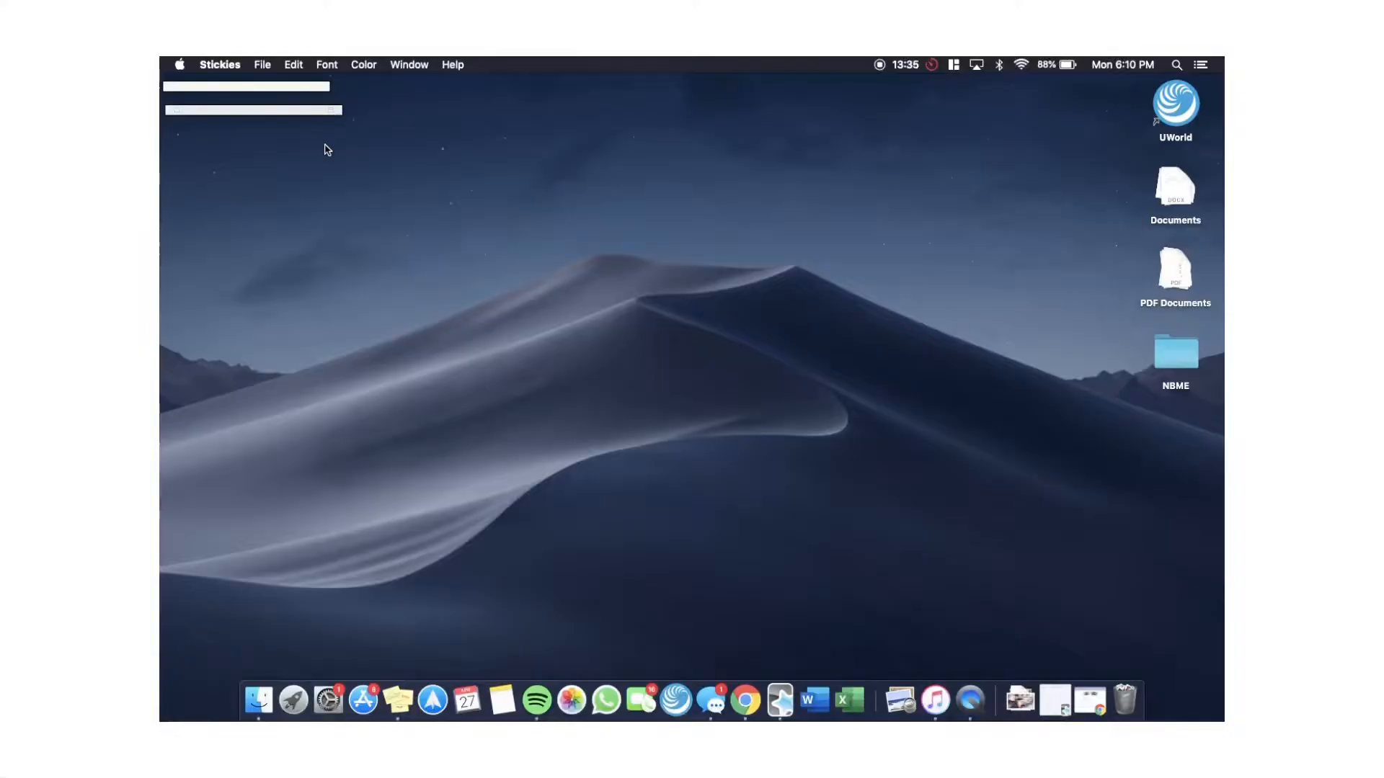
{"action": "mouse_move", "coordinate": [397, 702]}
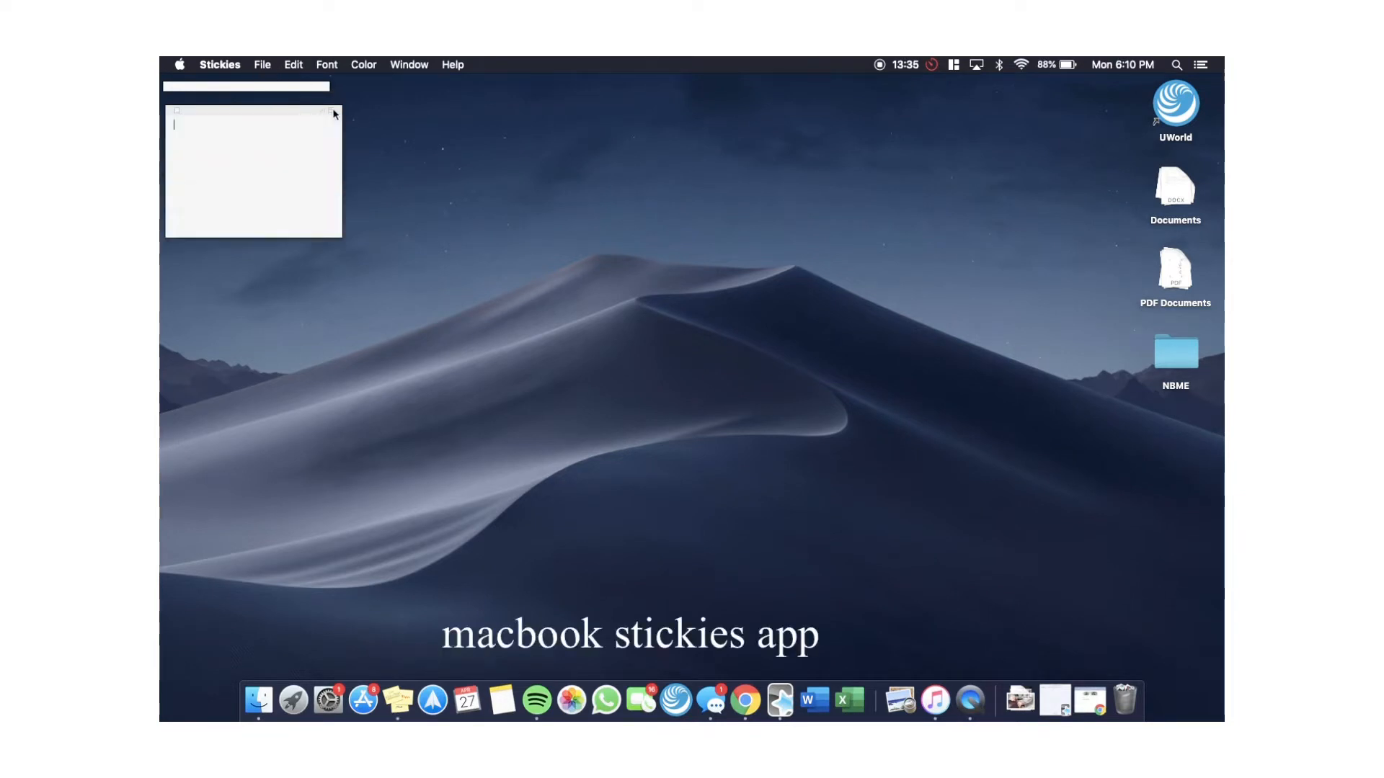
- Write a 'To DO LIST' note: finish anki cards, do practice questions, read over notes
{"action": "type", "text": "T"}
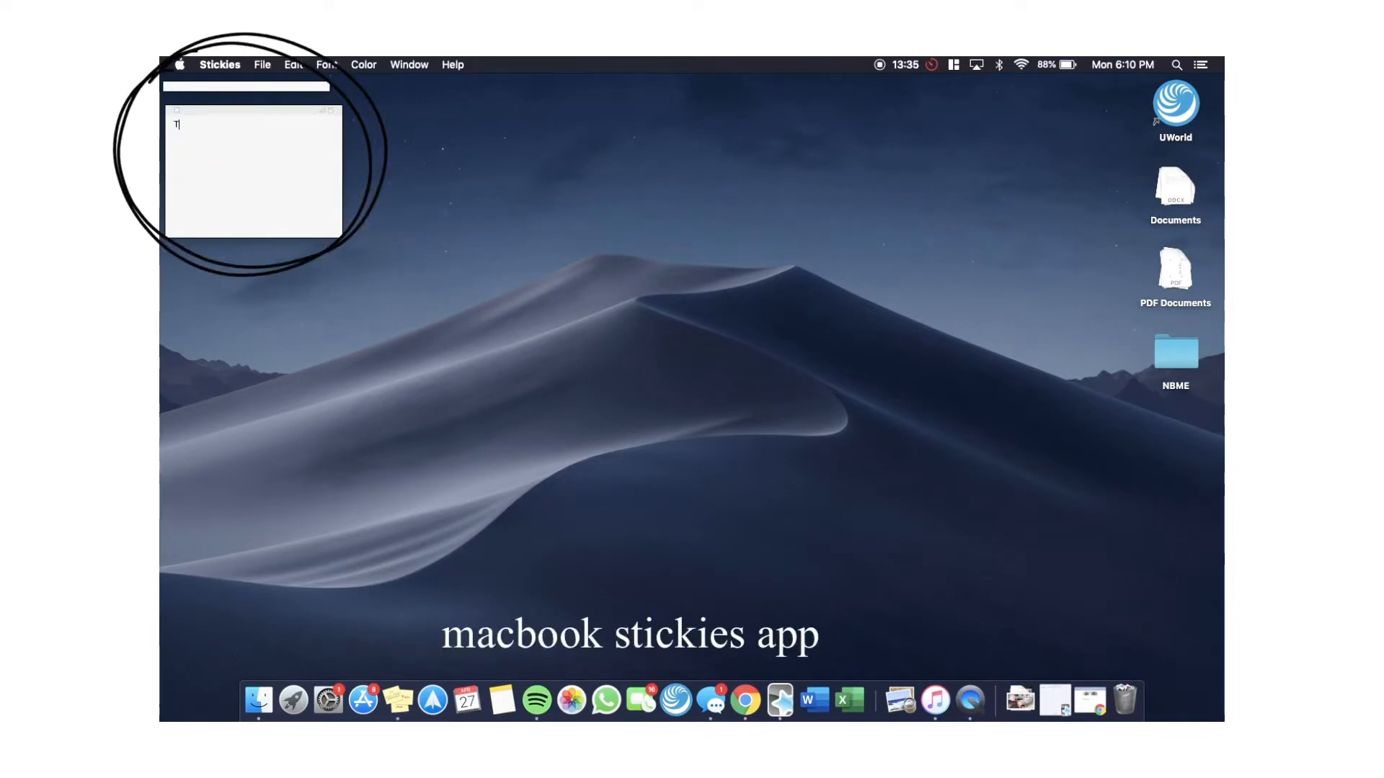
{"action": "type", "text": "o DO LIST:"}
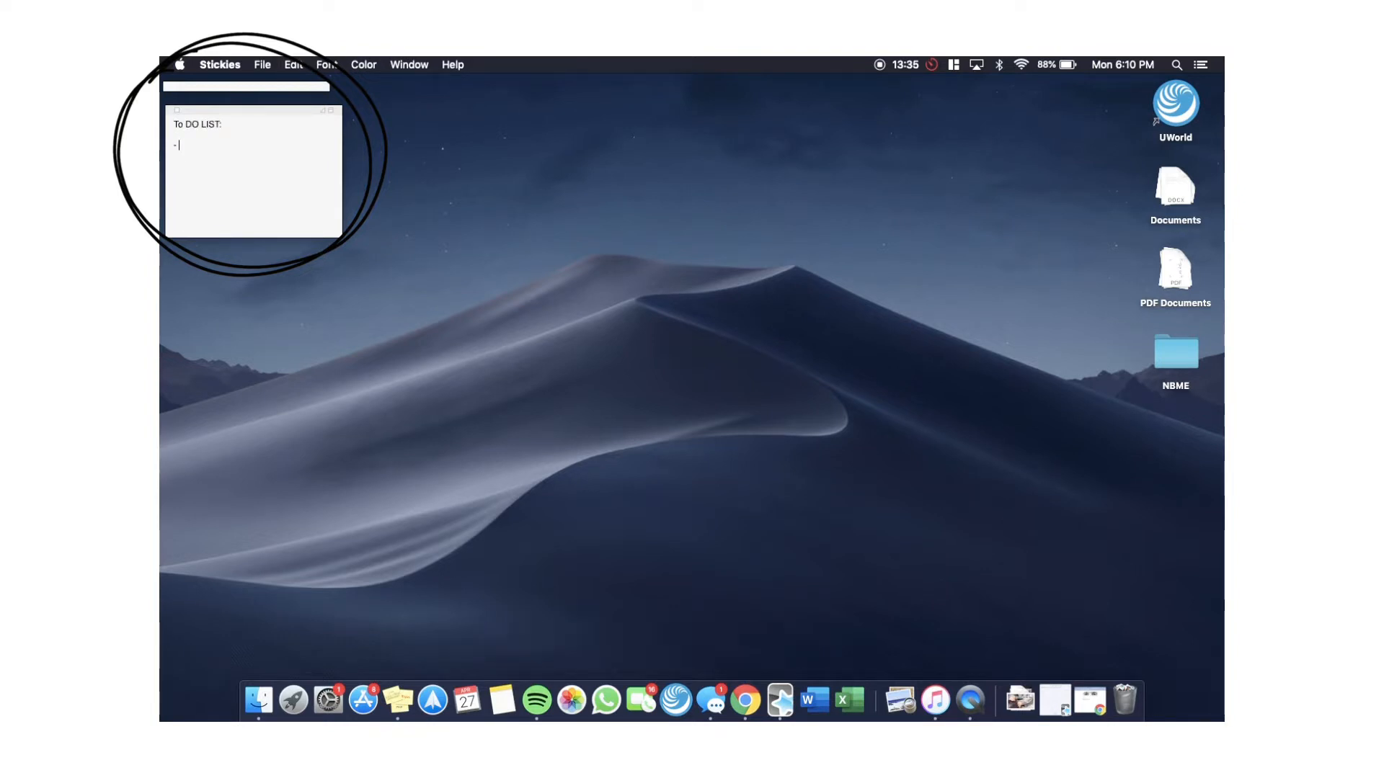
{"action": "type", "text": "finish anki cards"}
{"action": "type", "text": "- d"}
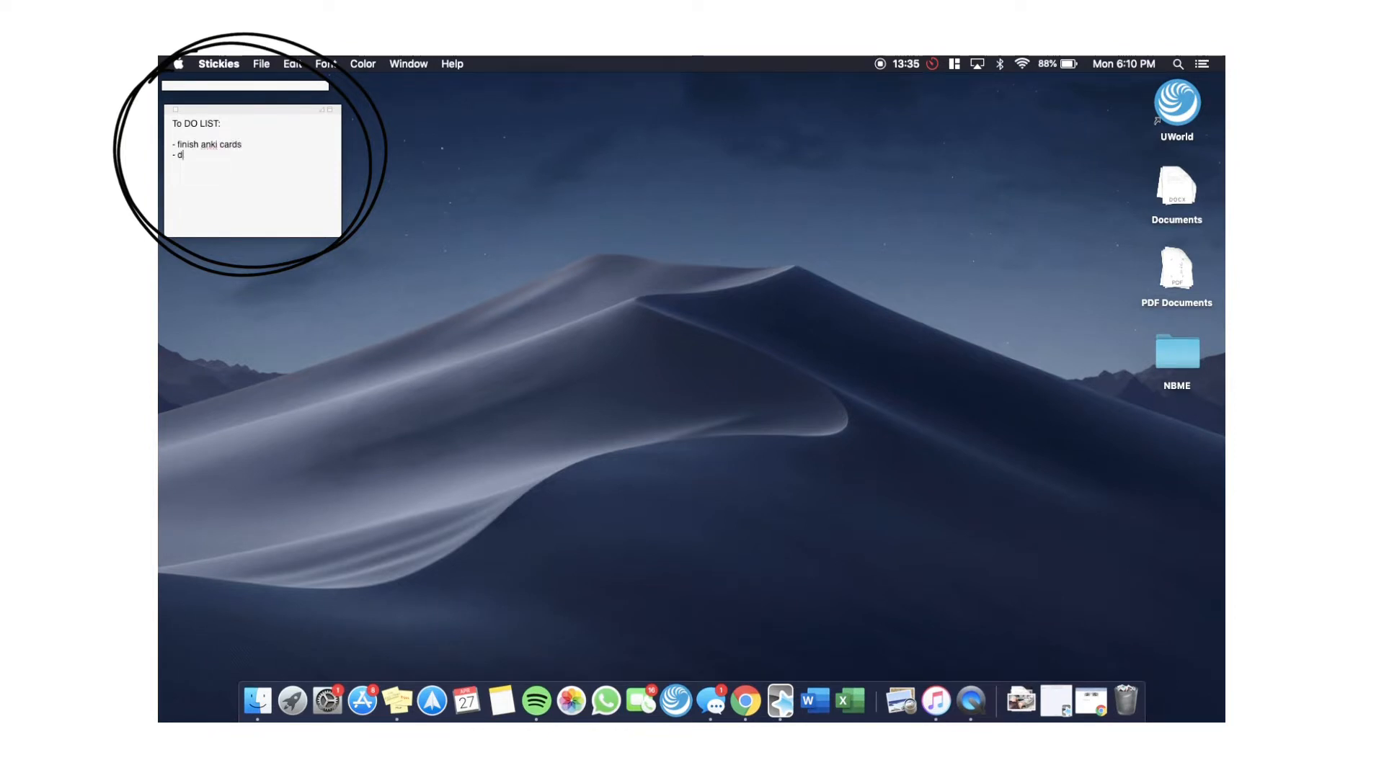
{"action": "type", "text": "o practice"}
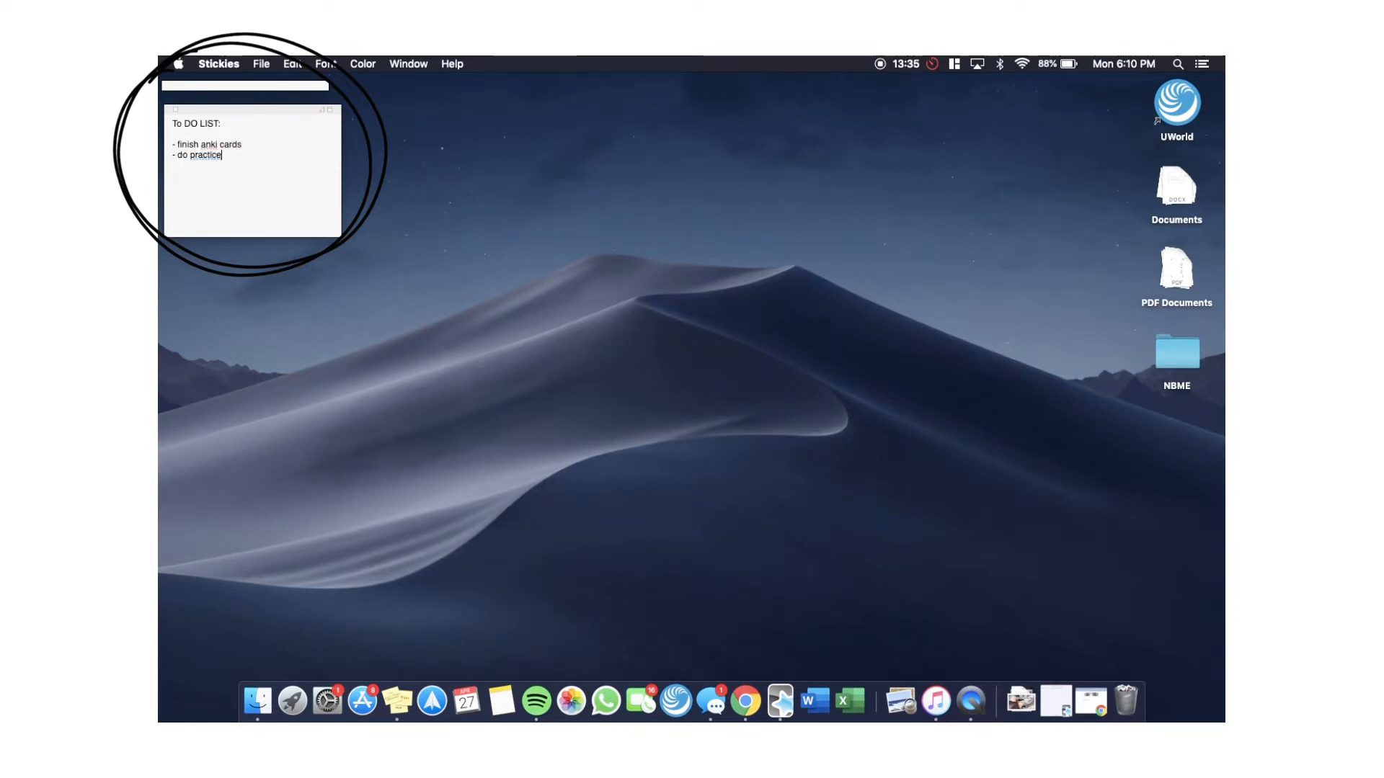
{"action": "type", "text": "questions"}
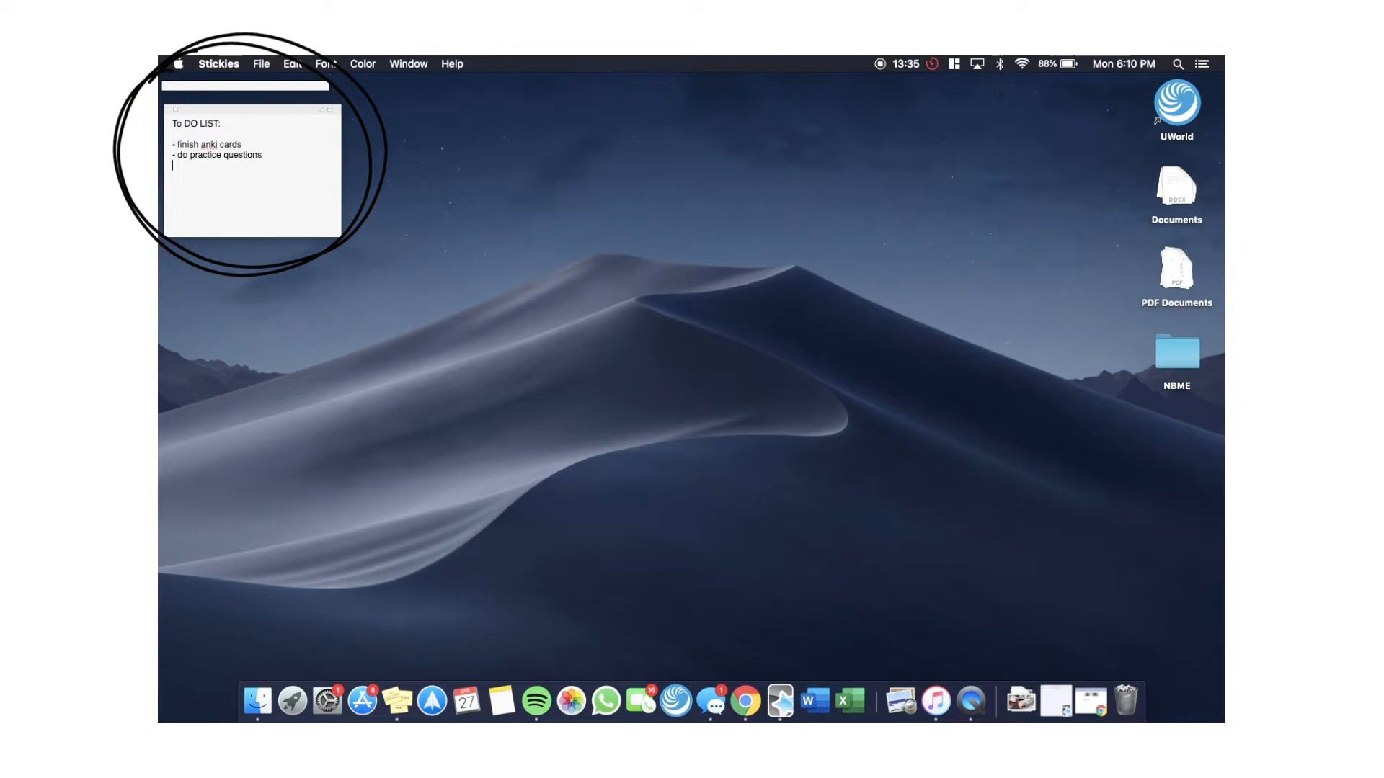
{"action": "type", "text": "- read over notes"}
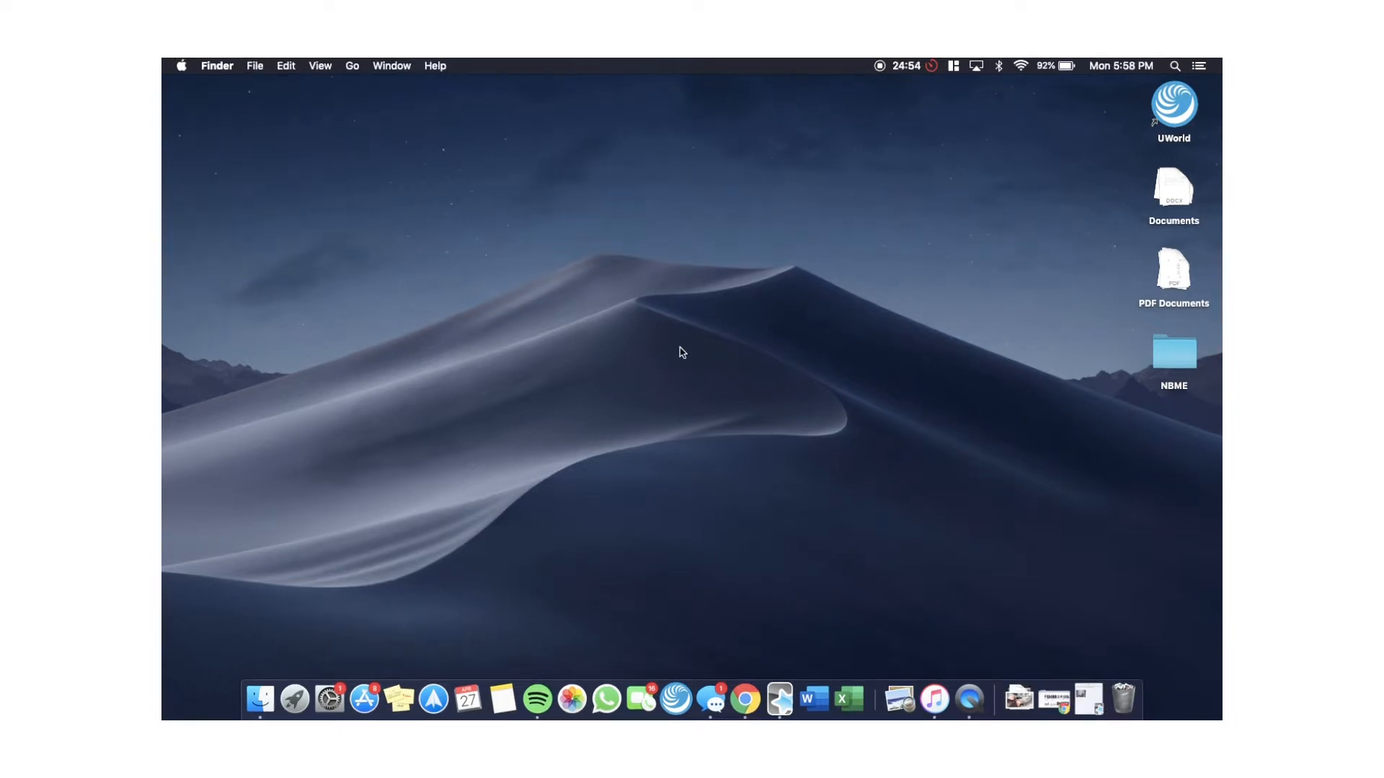
- Return to the review window and grade the pressor vasospasm, arterial occlusion and mitral stenosis cards Good
{"action": "left_click", "coordinate": [905, 65]}
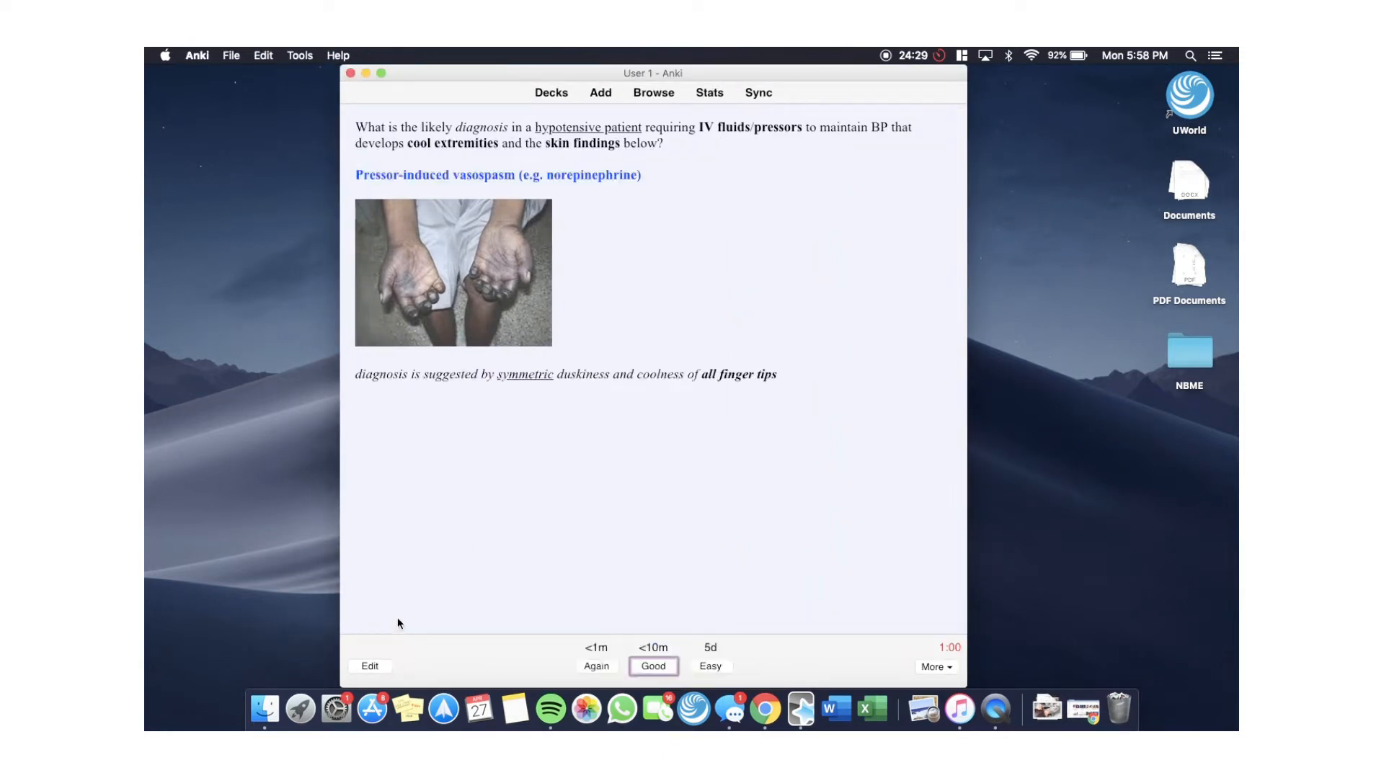
{"action": "left_click", "coordinate": [653, 666]}
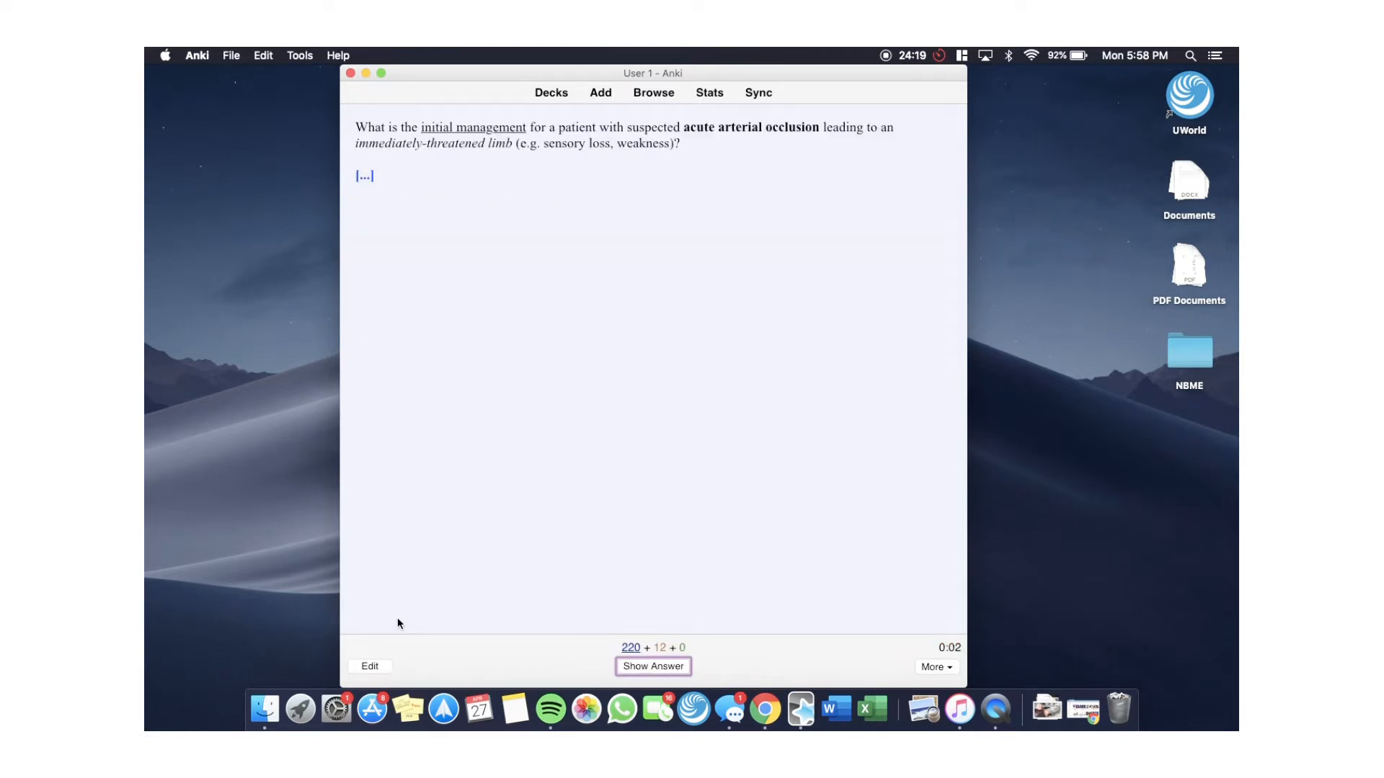
{"action": "left_click", "coordinate": [653, 666]}
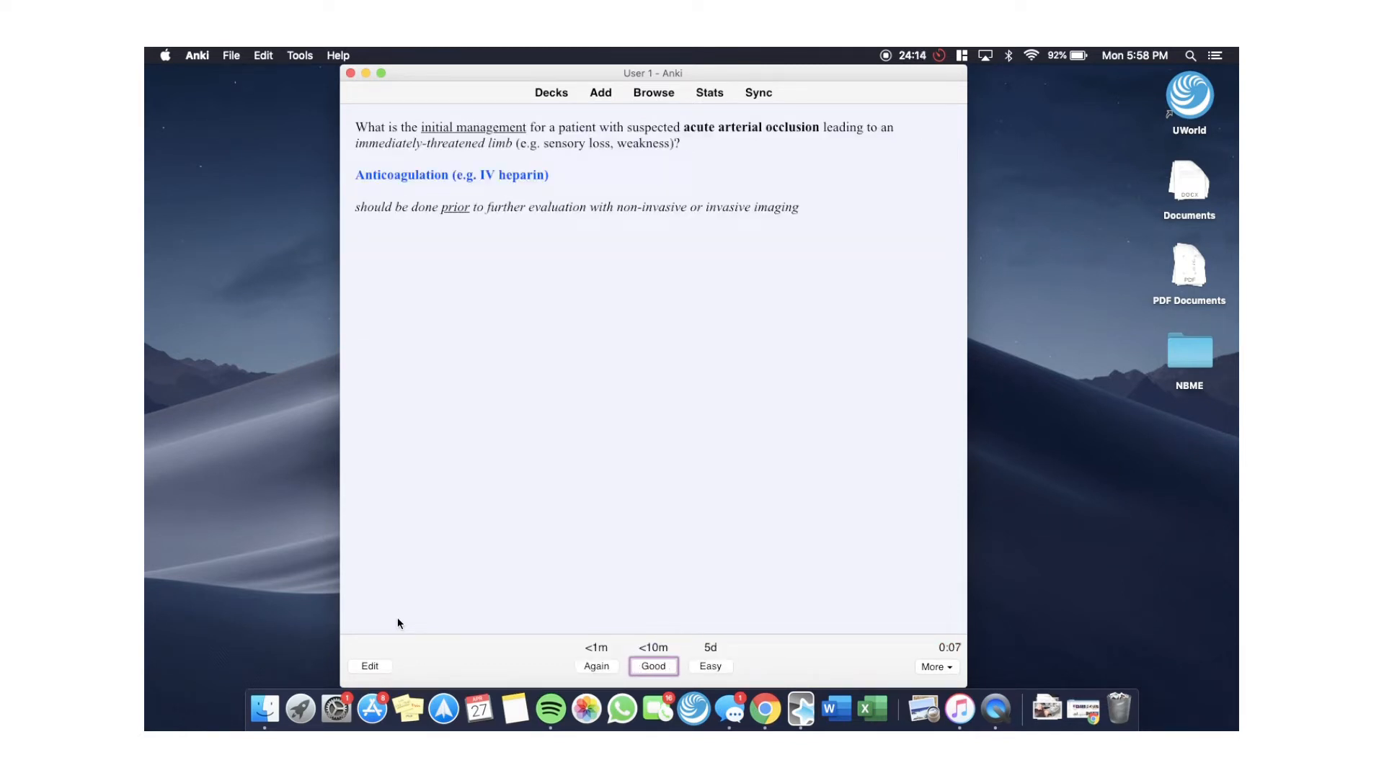
{"action": "left_click", "coordinate": [653, 666]}
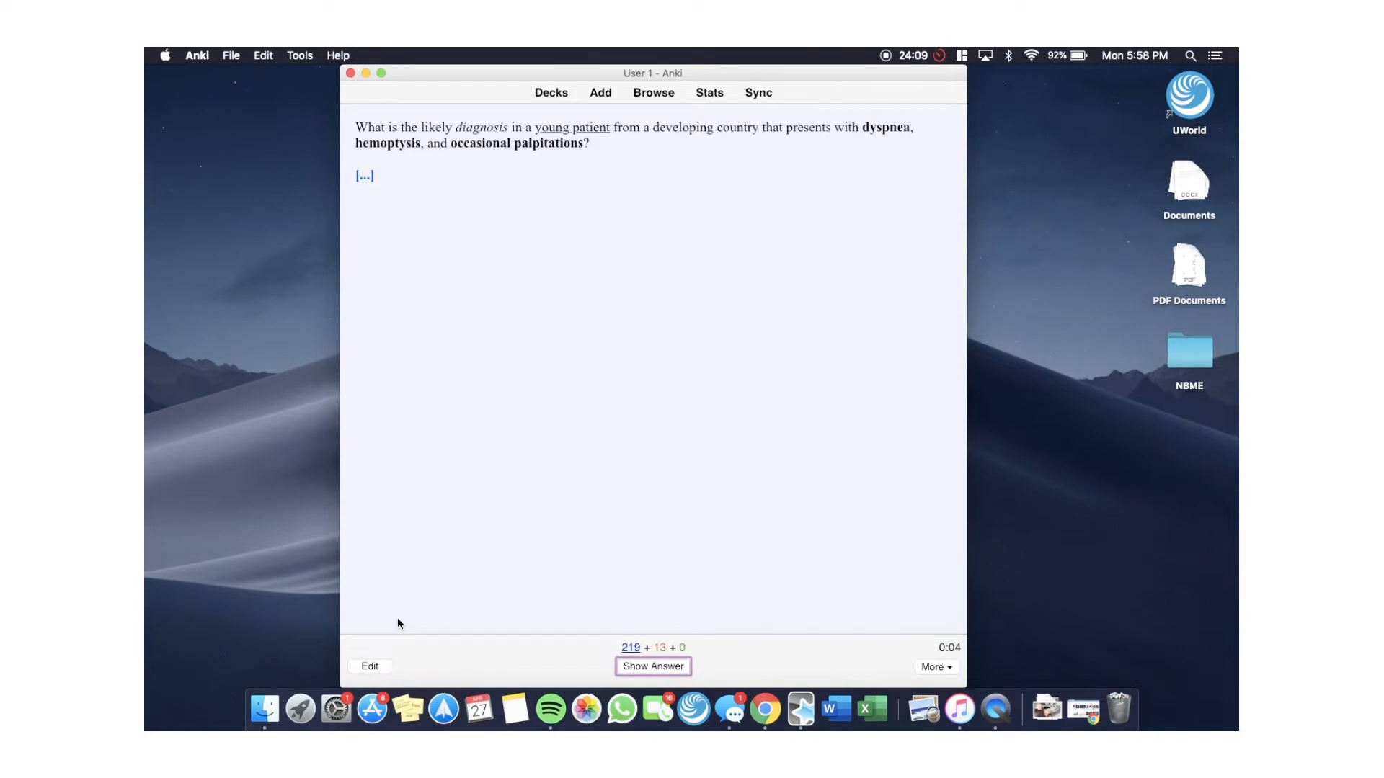
{"action": "left_click", "coordinate": [651, 666]}
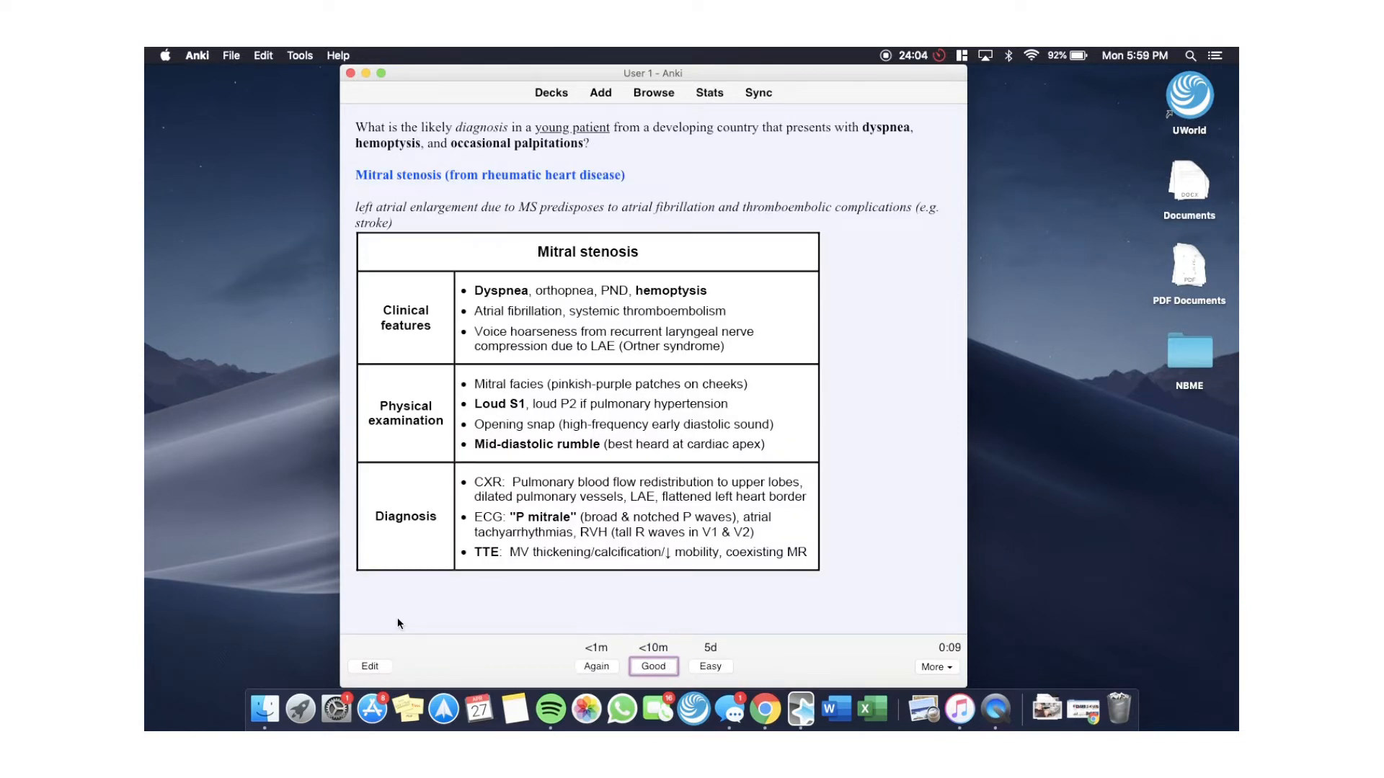
{"action": "left_click", "coordinate": [653, 666]}
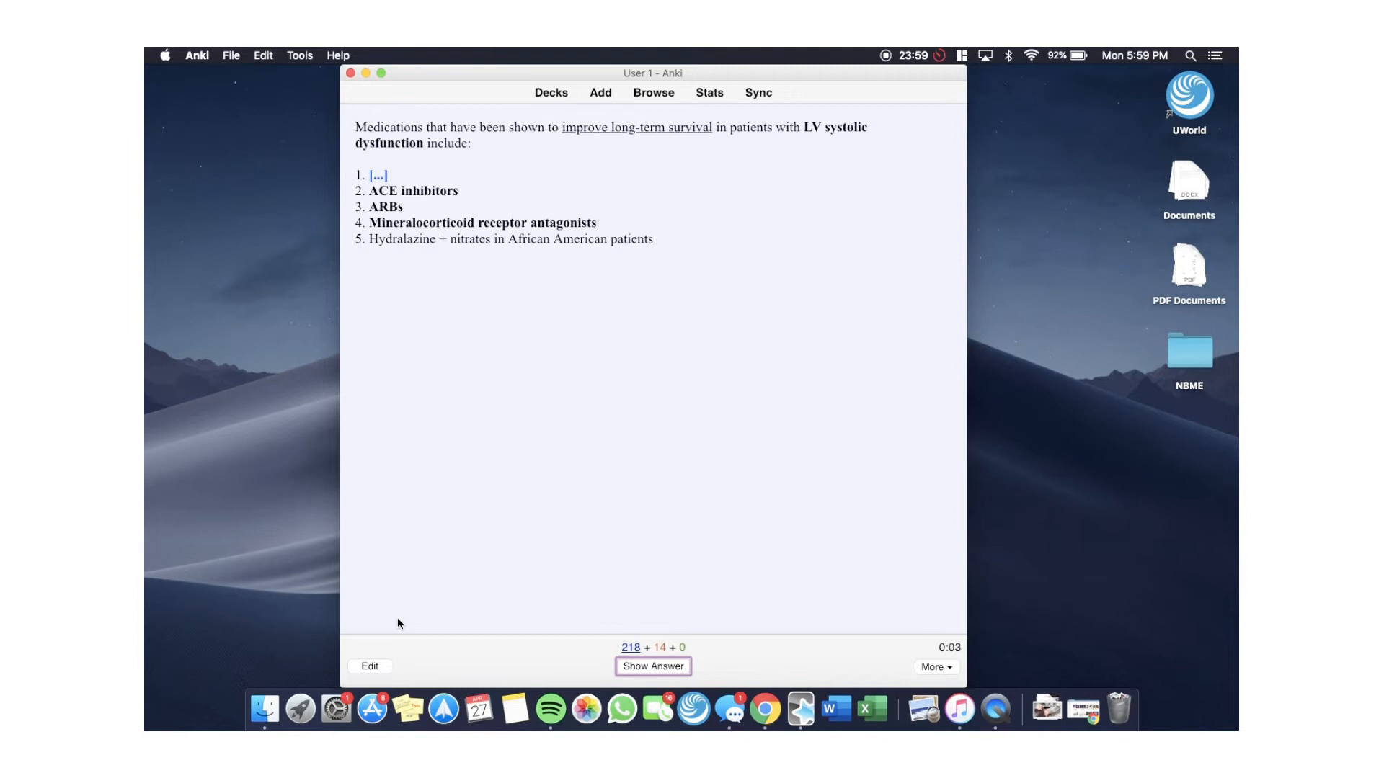
- Review and grade the medications and HOCM syncope cards, then reveal the atrial flutter answer
{"action": "left_click", "coordinate": [653, 666]}
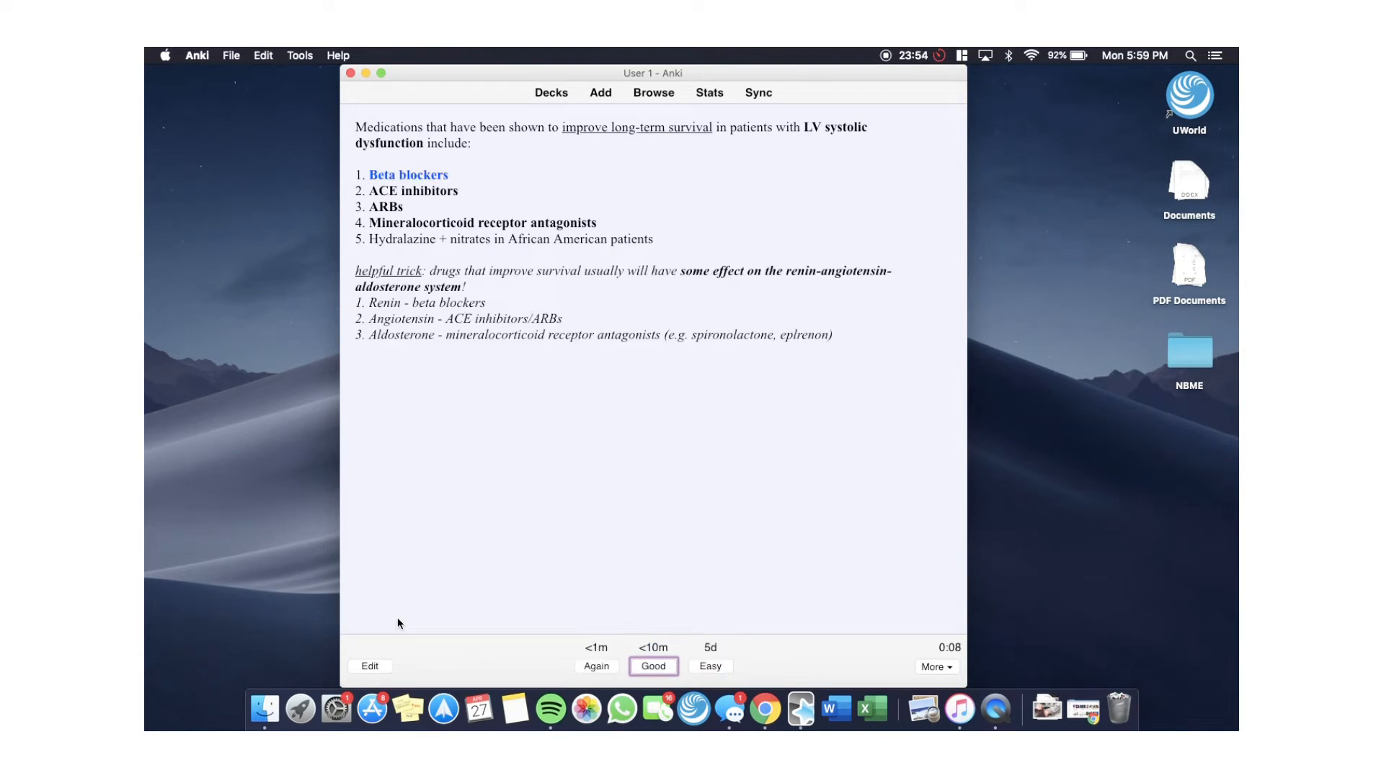
{"action": "left_click", "coordinate": [653, 666]}
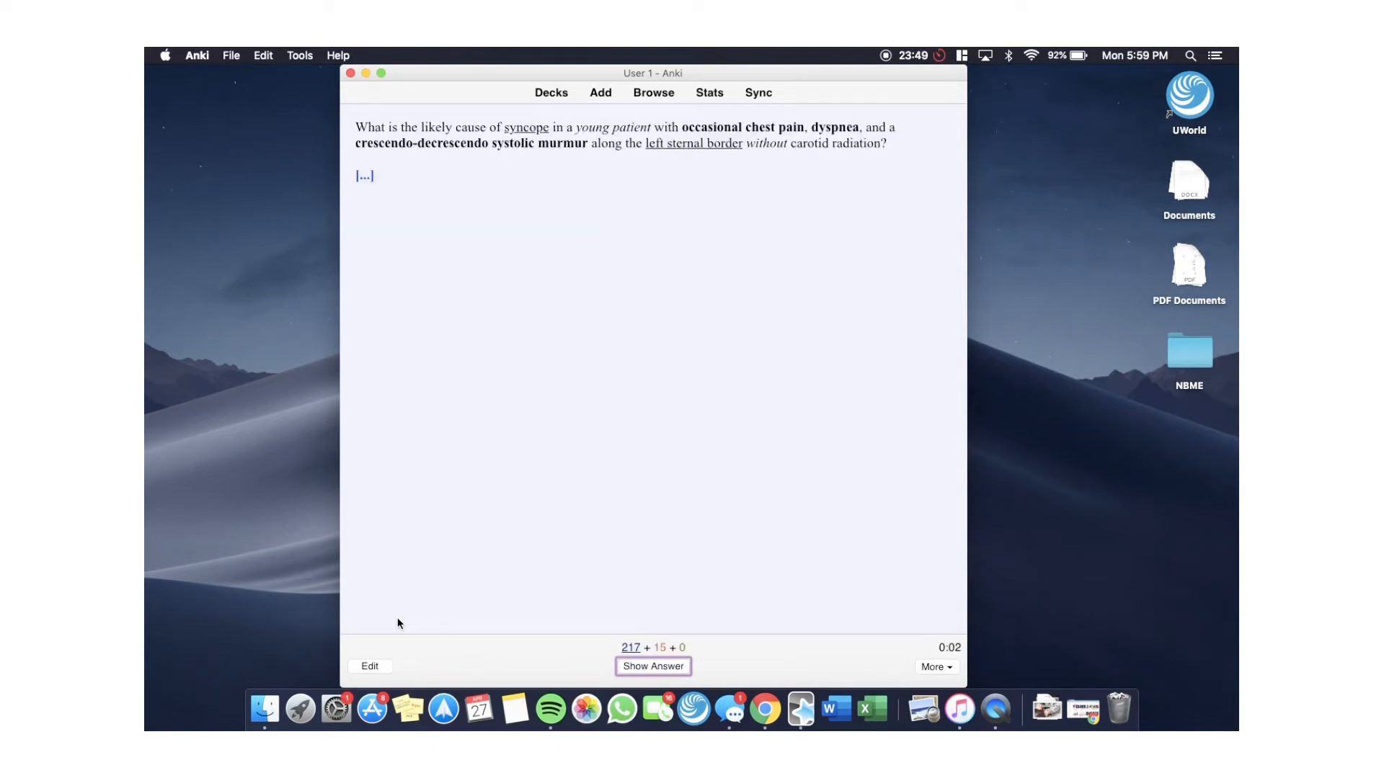
{"action": "left_click", "coordinate": [651, 666]}
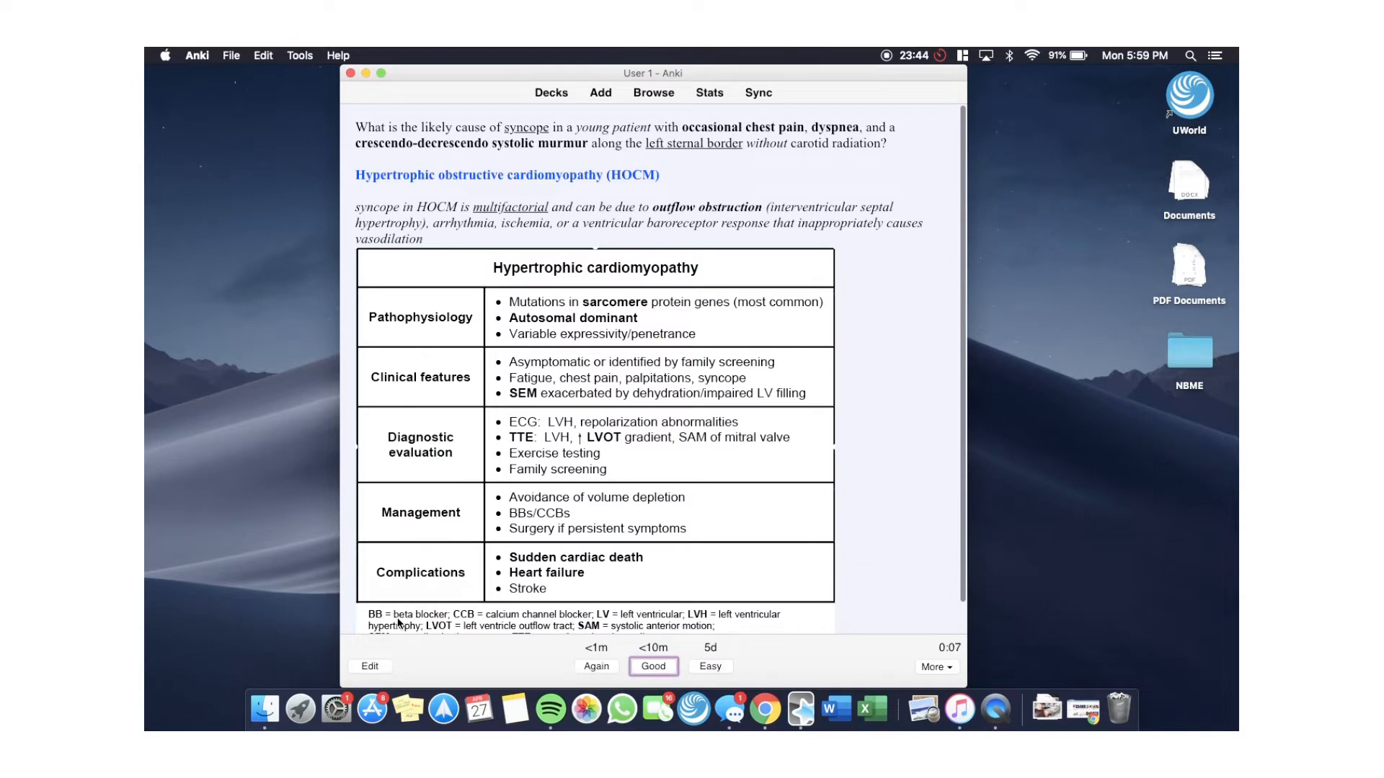
{"action": "left_click", "coordinate": [653, 665]}
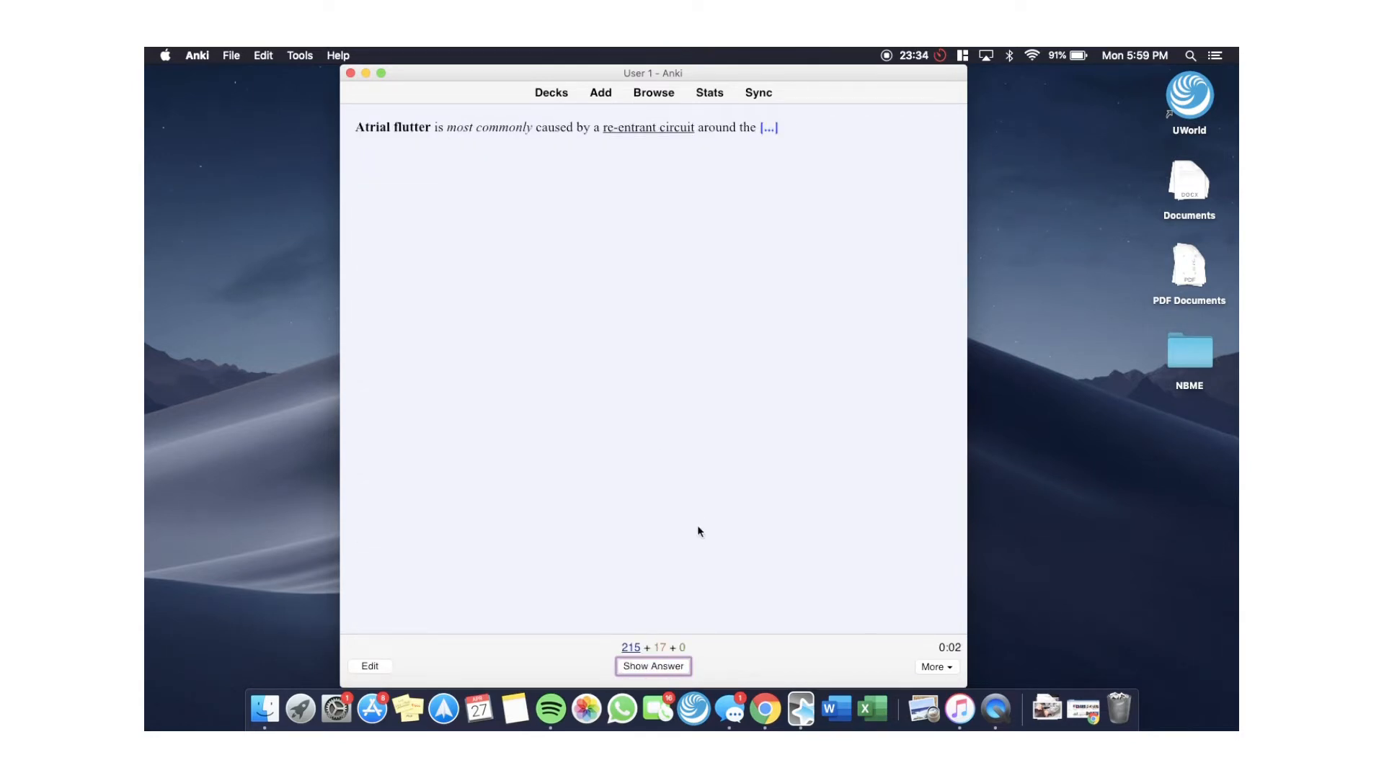
{"action": "left_click", "coordinate": [764, 710]}
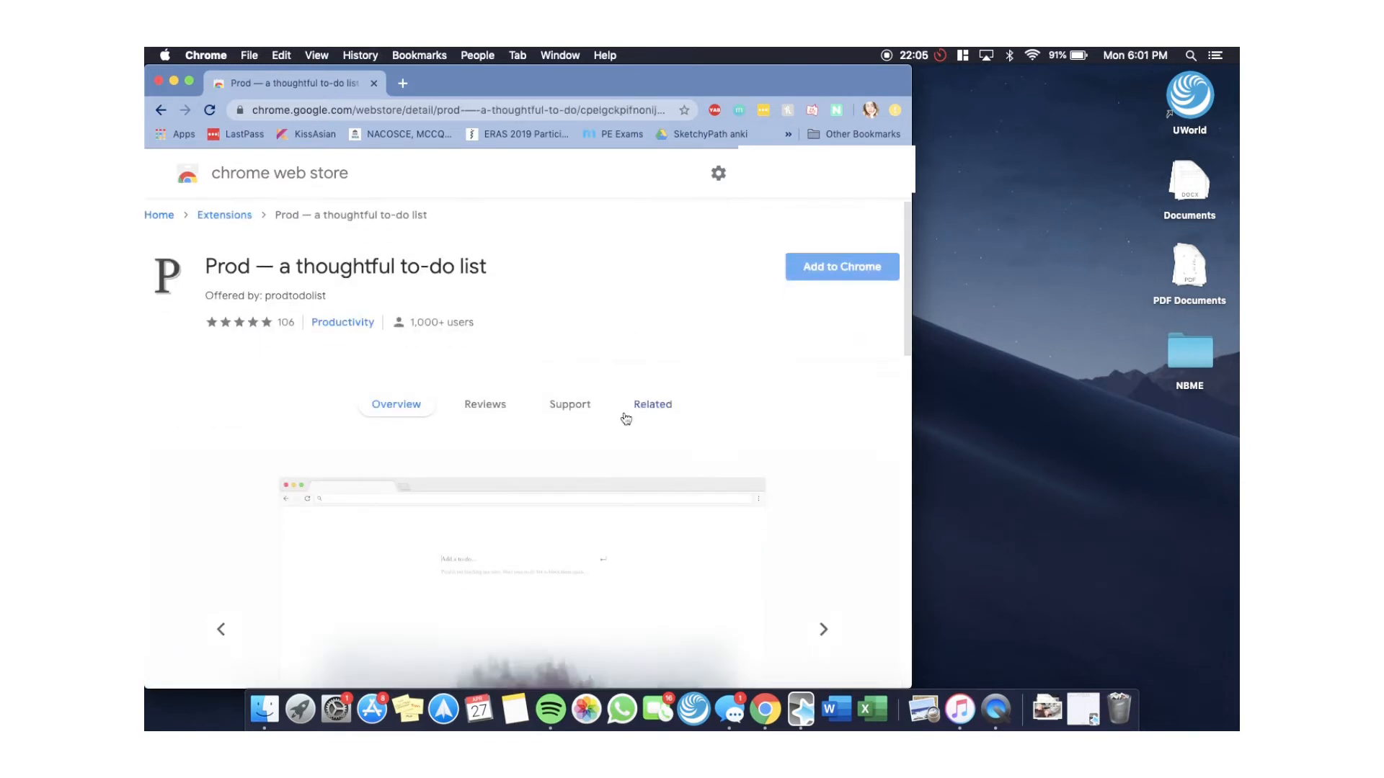
- Add the Prod to-do list extension to Chrome and show its welcome page in a new tab
{"action": "scroll", "scroll_direction": "down", "scroll_amount": 3}
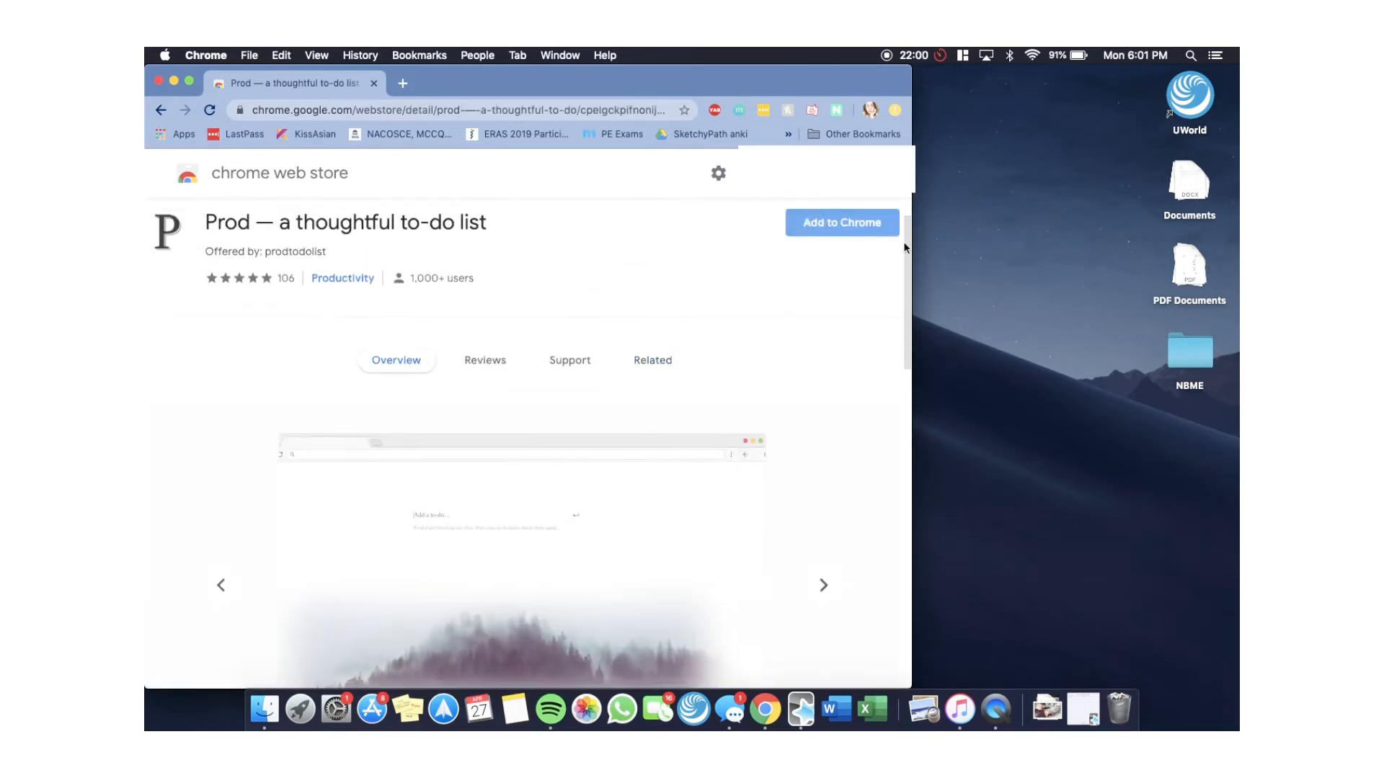
{"action": "left_click", "coordinate": [839, 222]}
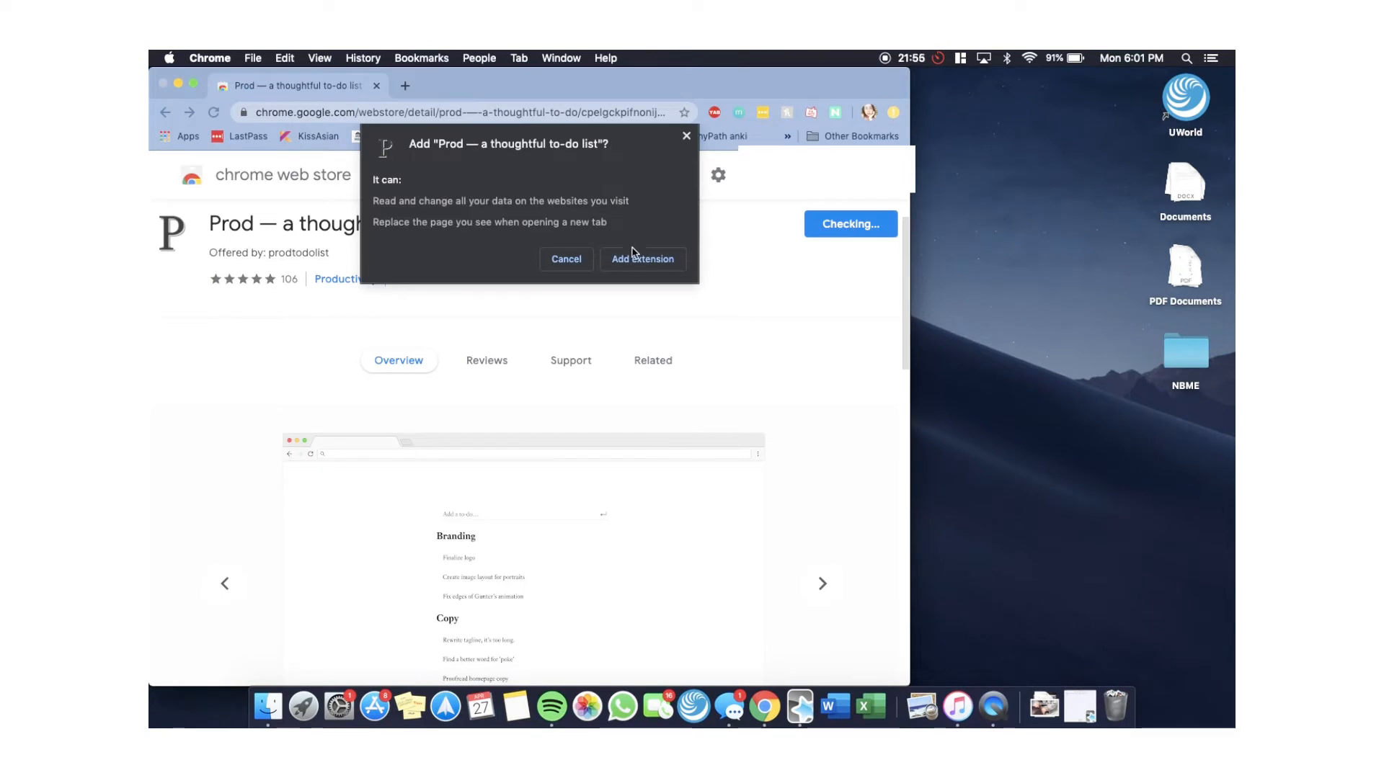
{"action": "left_click", "coordinate": [643, 258]}
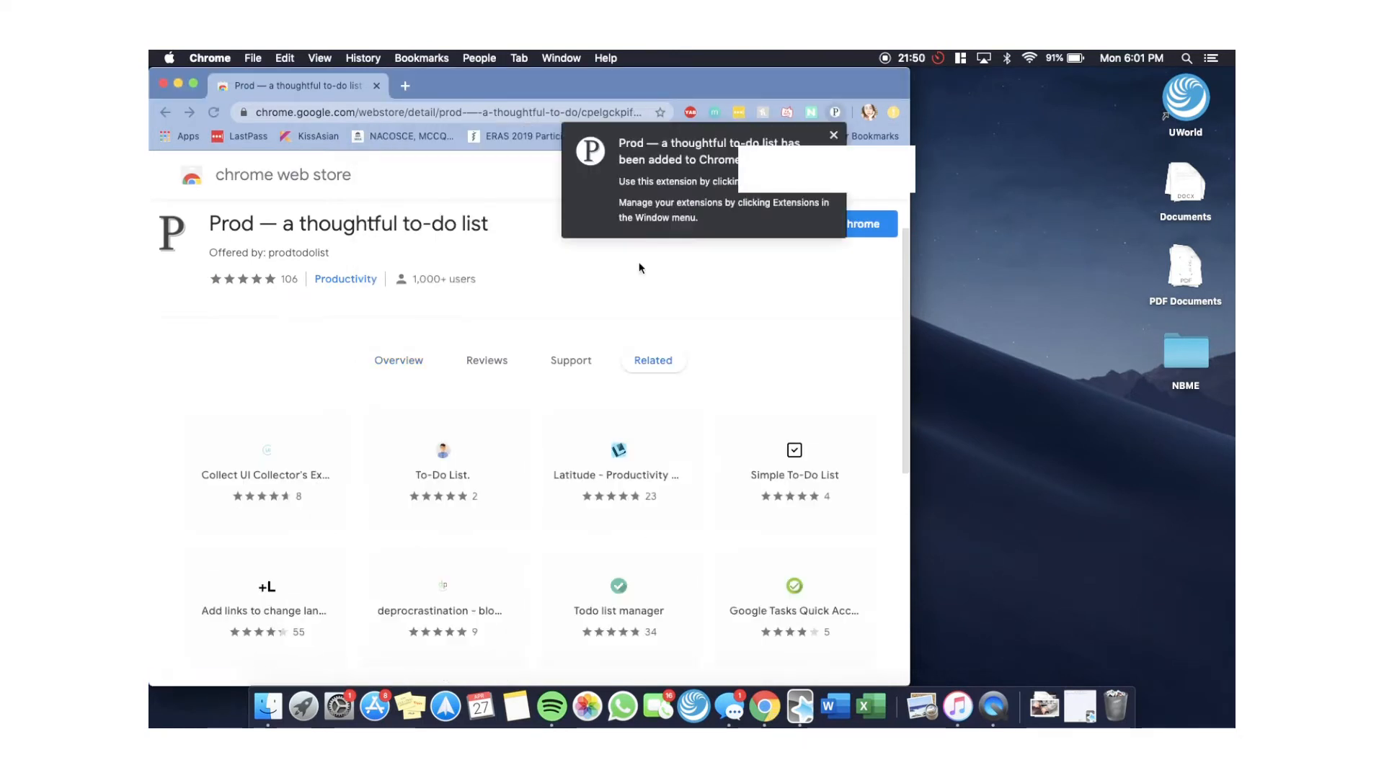
{"action": "left_click", "coordinate": [831, 135]}
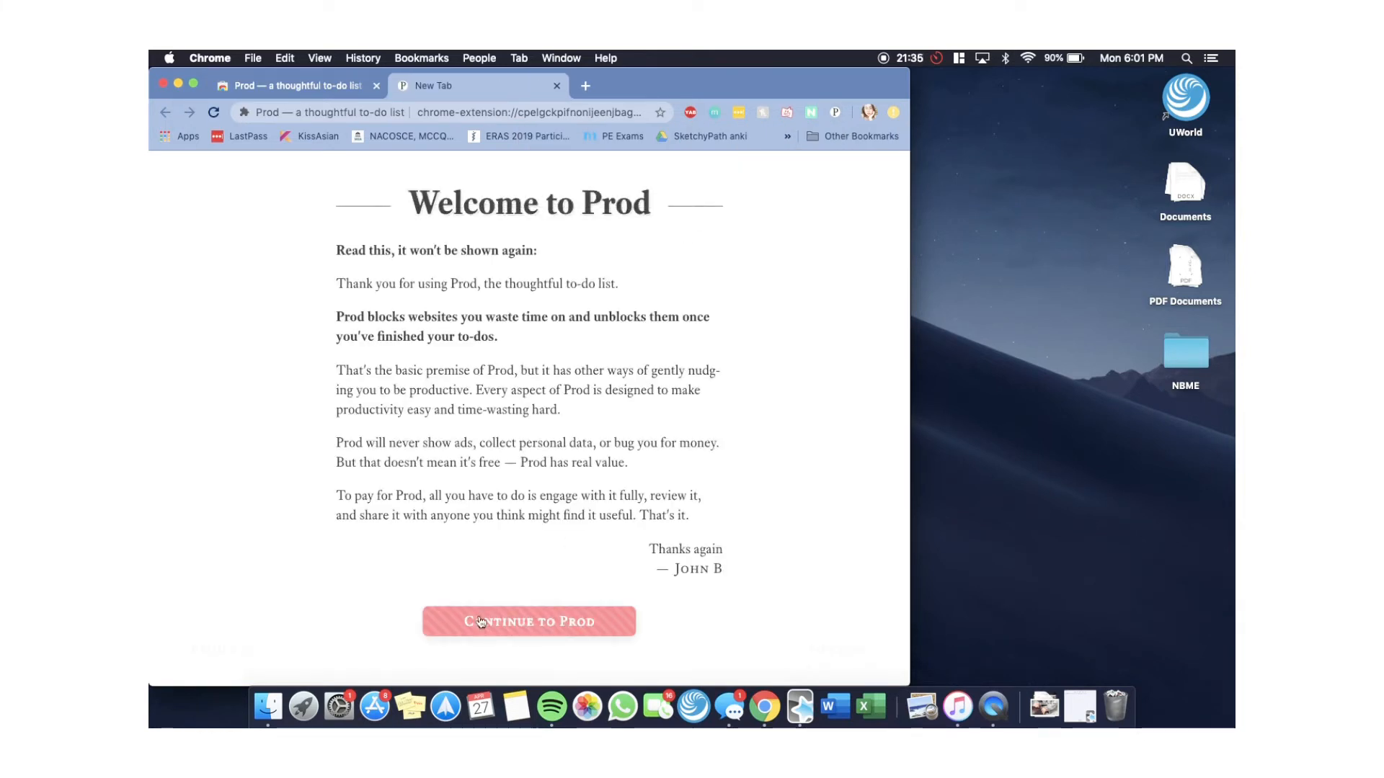
- Continue past the welcome, clear the sample to-dos and add 'Finish Anki Cards' and 'Read over notes'
{"action": "left_click", "coordinate": [529, 620]}
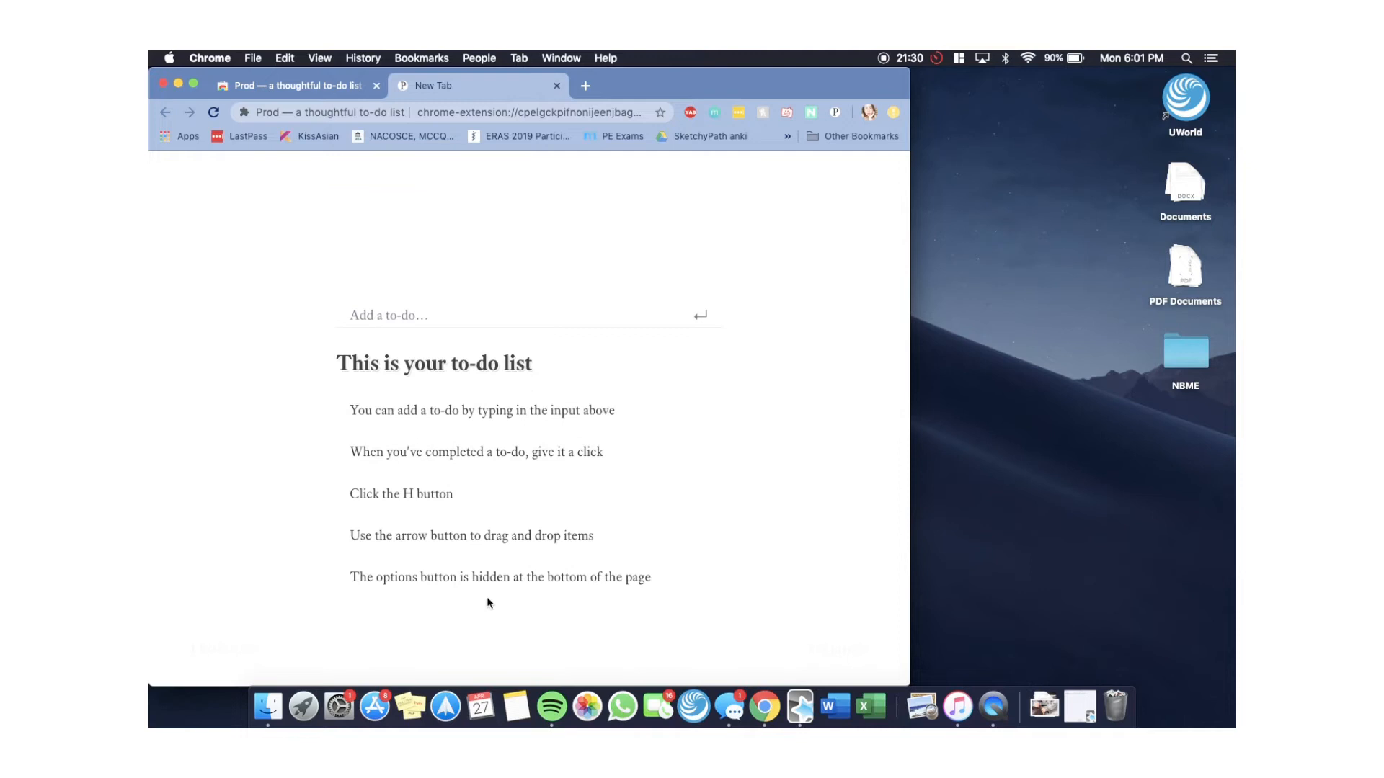
{"action": "left_click", "coordinate": [482, 358]}
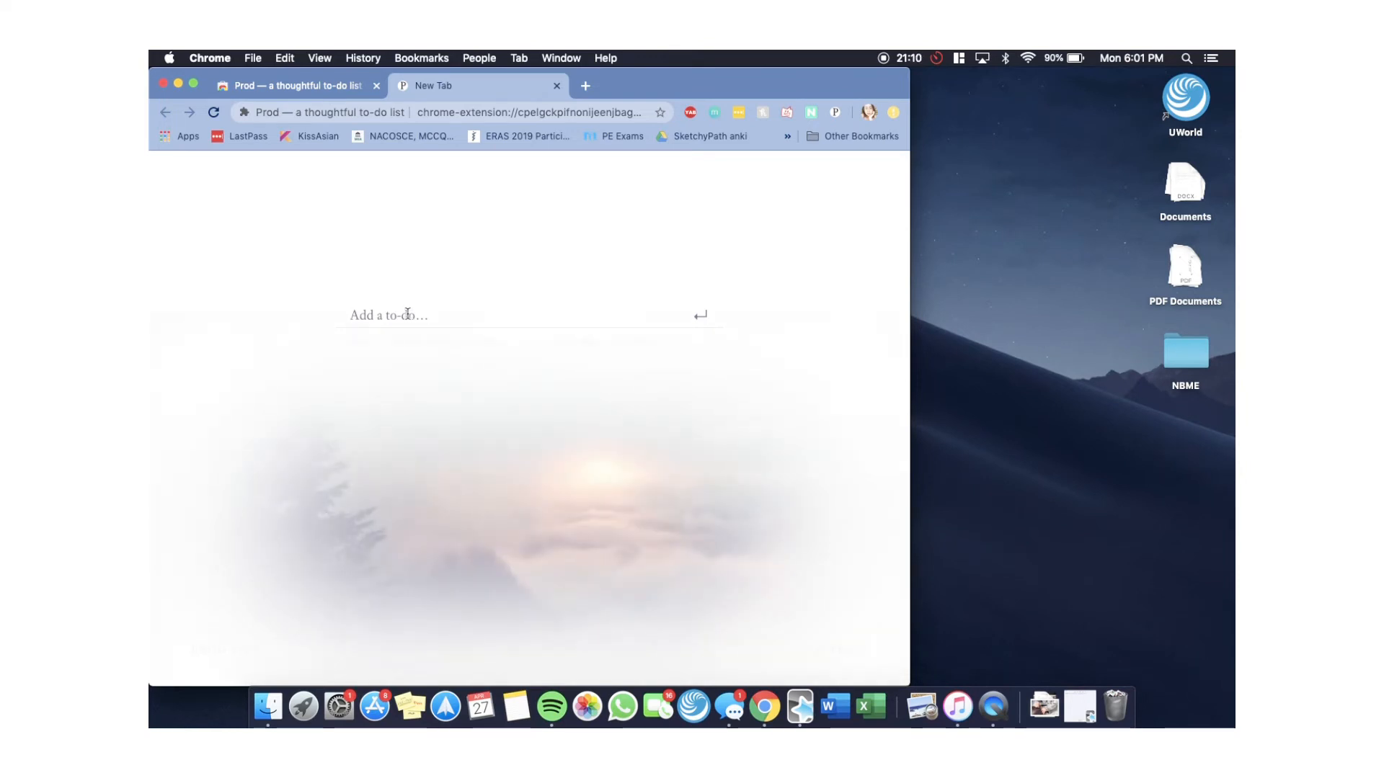
{"action": "type", "text": "Finish Anki"}
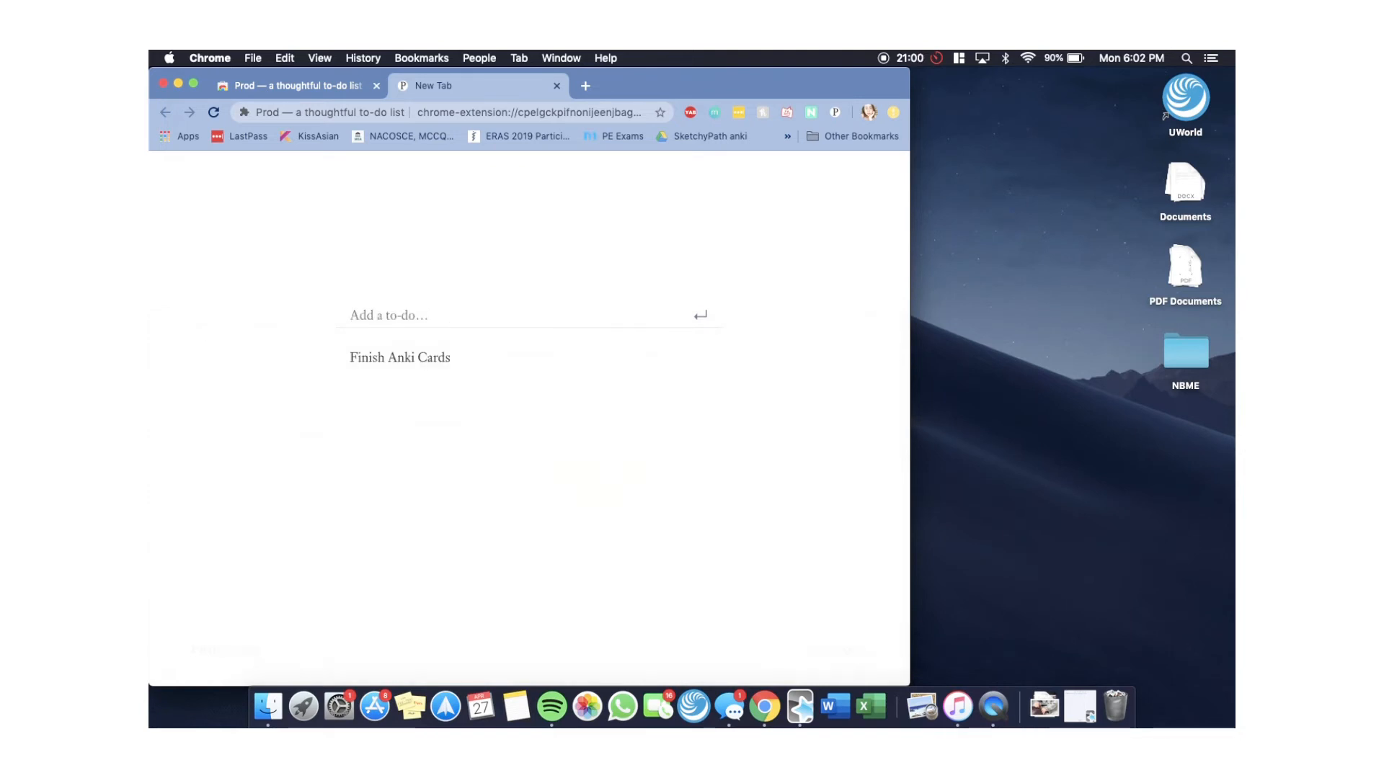
{"action": "type", "text": "Read"}
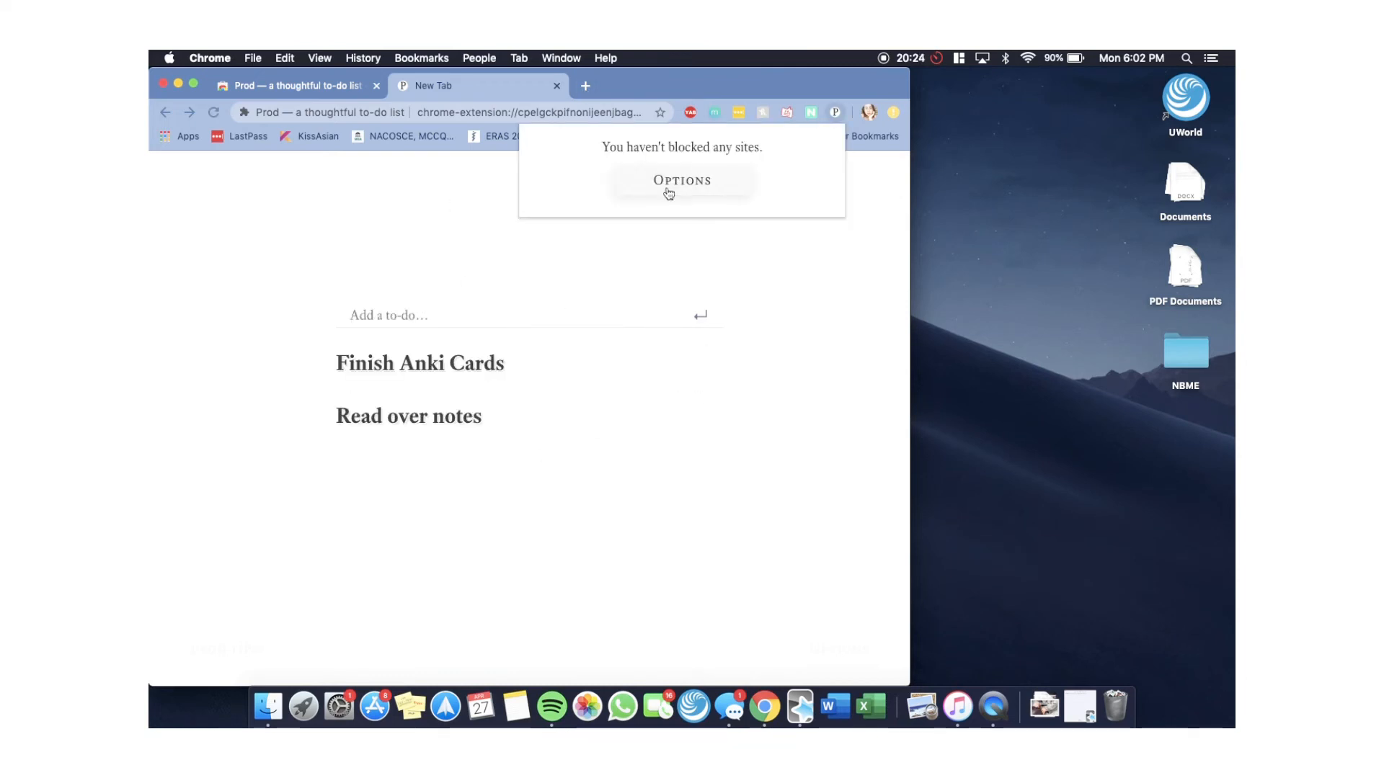
- In Prod's Blocked Sites options, enter facebook as a website to block
{"action": "left_click", "coordinate": [682, 180]}
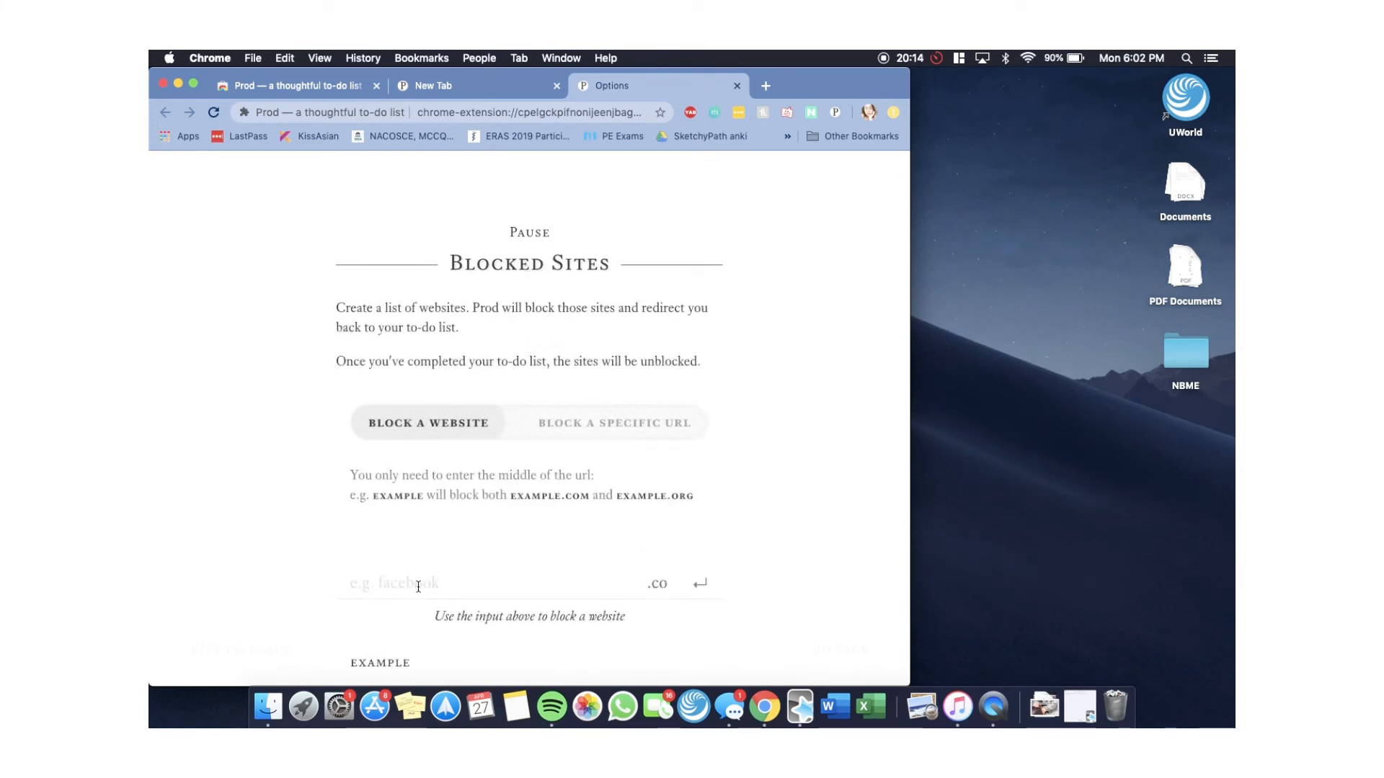
{"action": "type", "text": "facebook."}
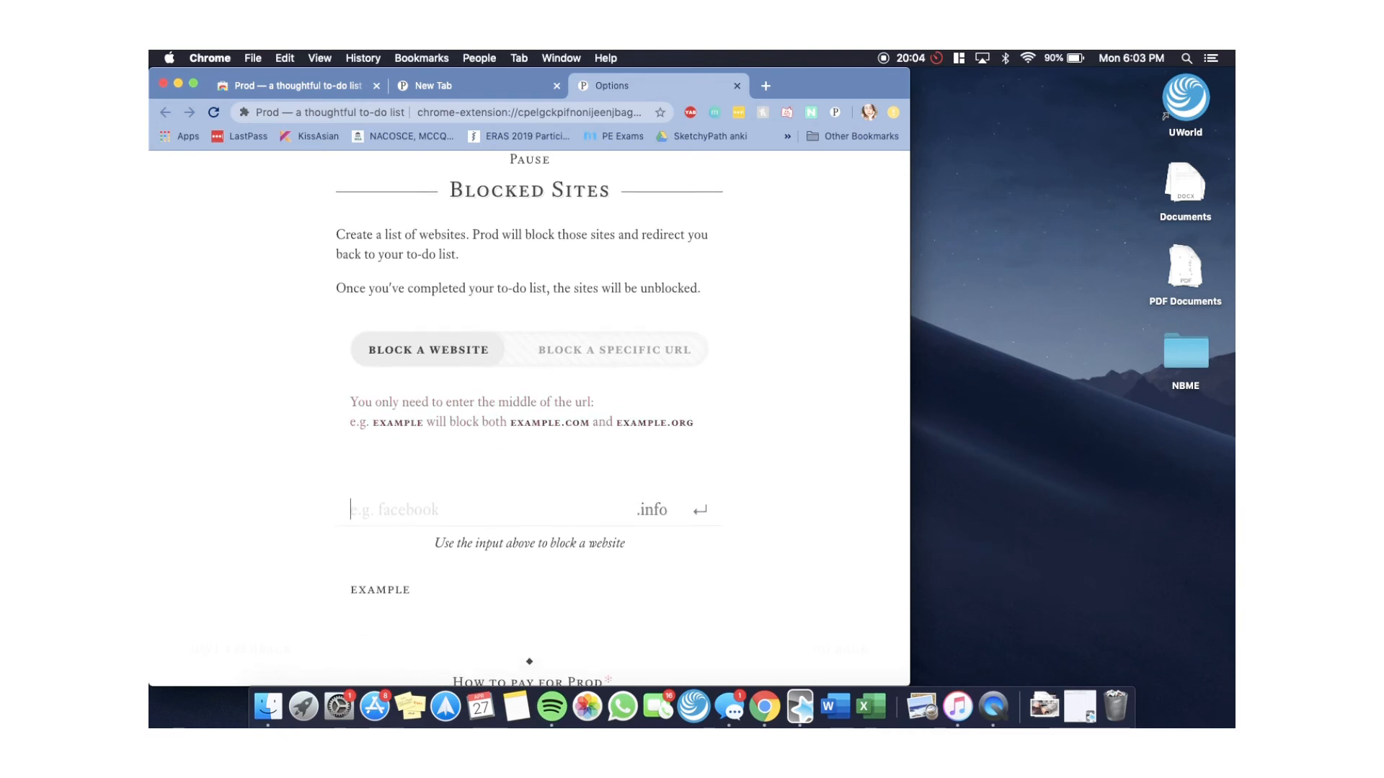
{"action": "type", "text": "facebook"}
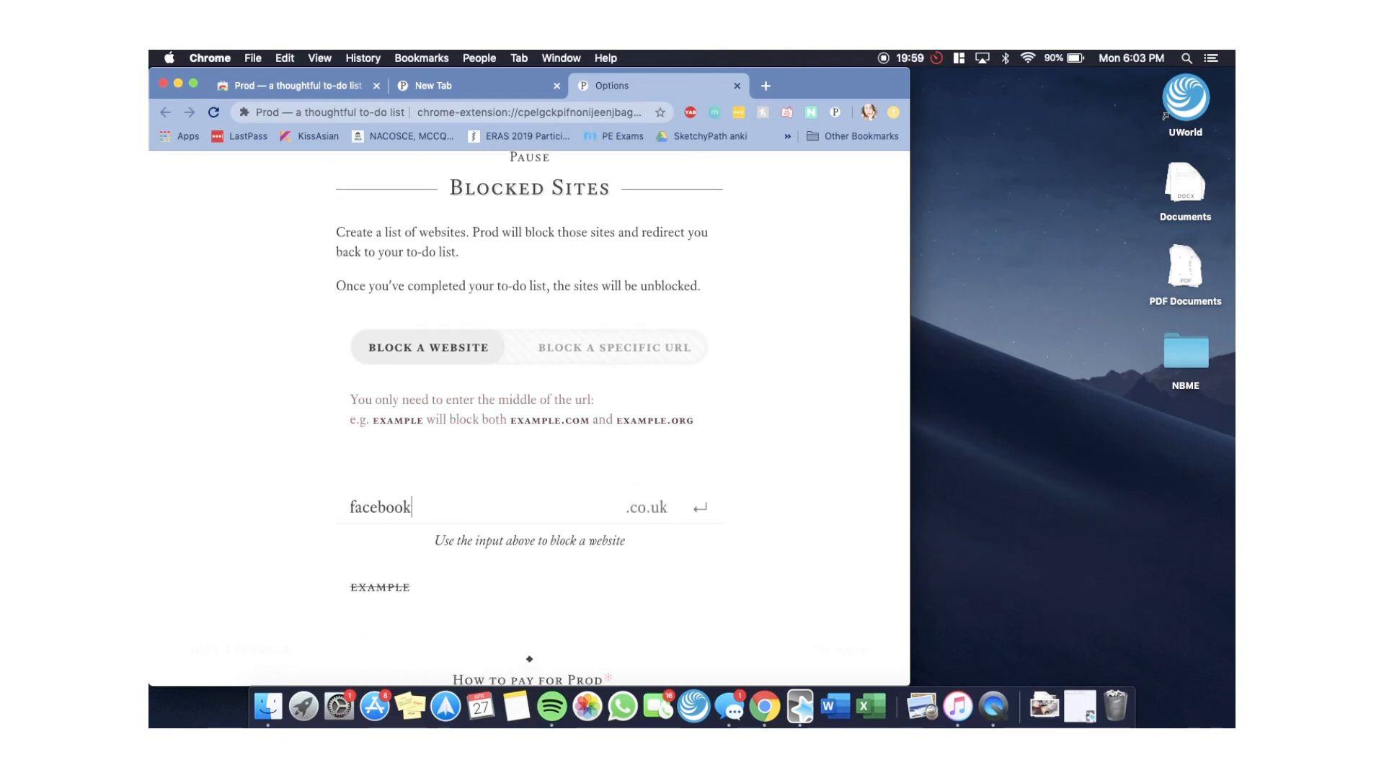